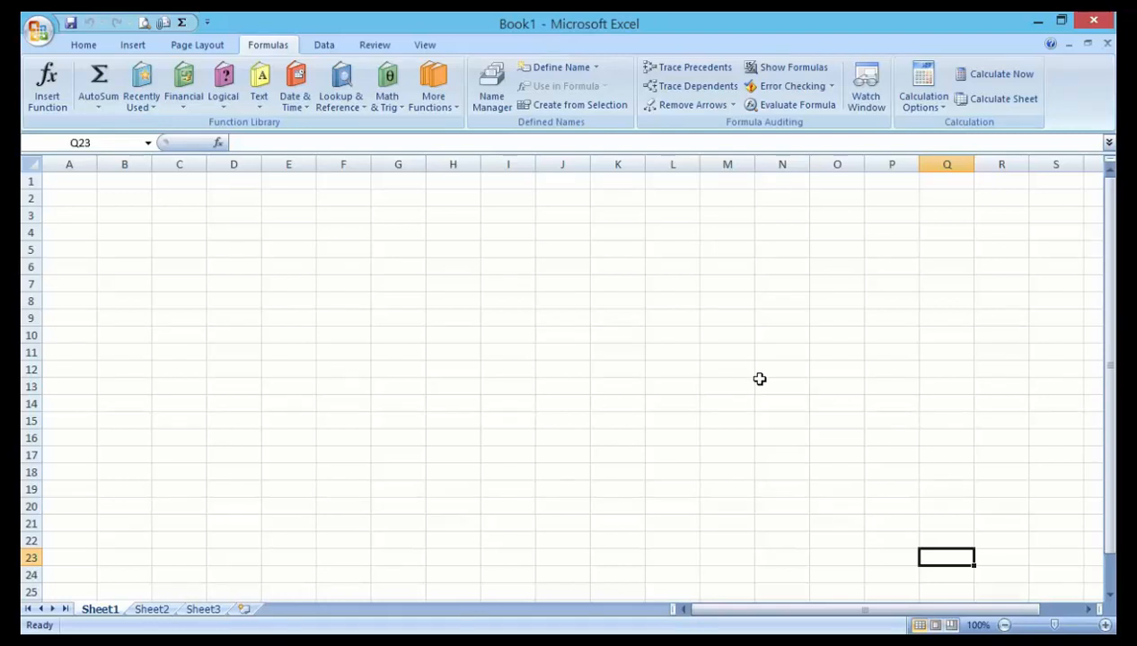
mouse_move(752, 379)
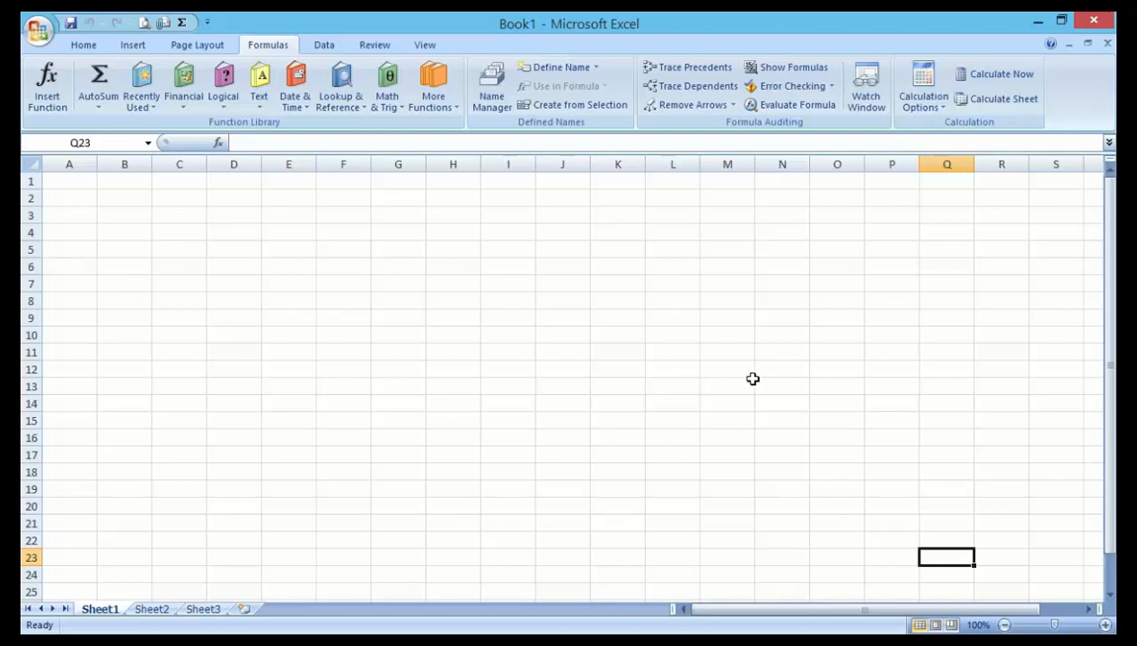
mouse_move(737, 346)
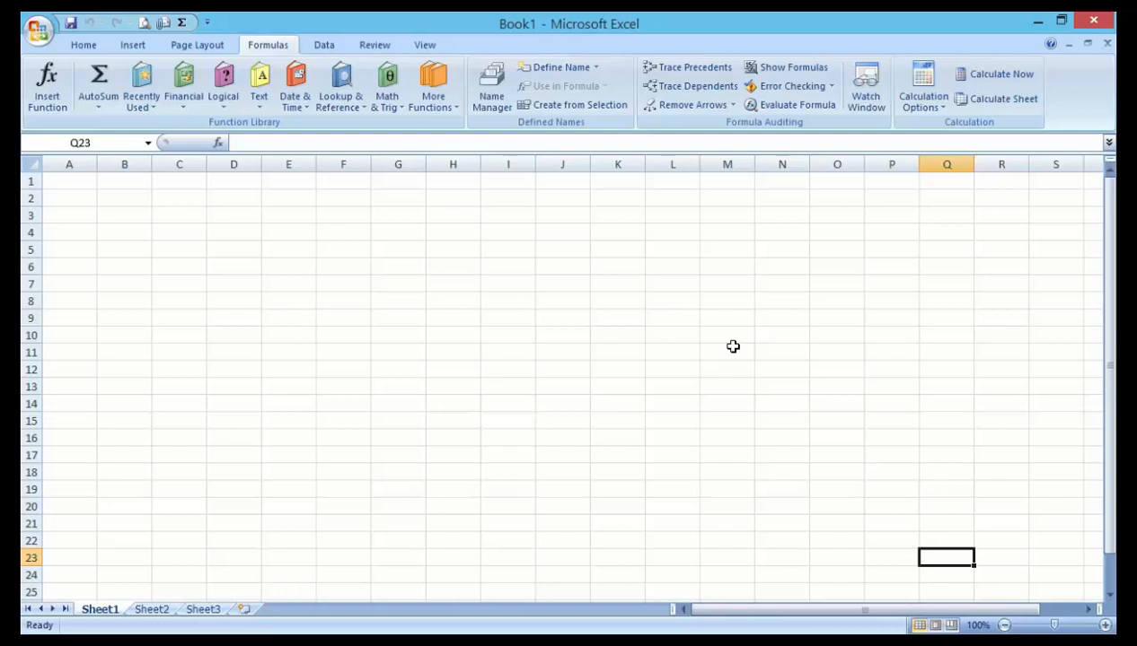
mouse_move(735, 350)
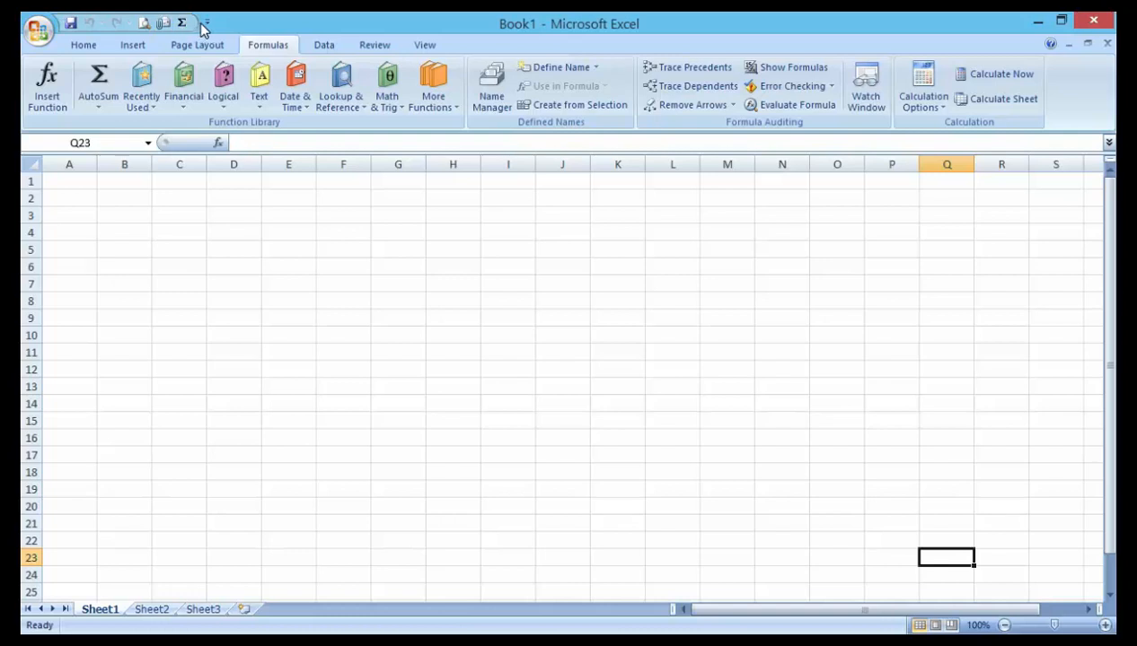
mouse_move(205, 23)
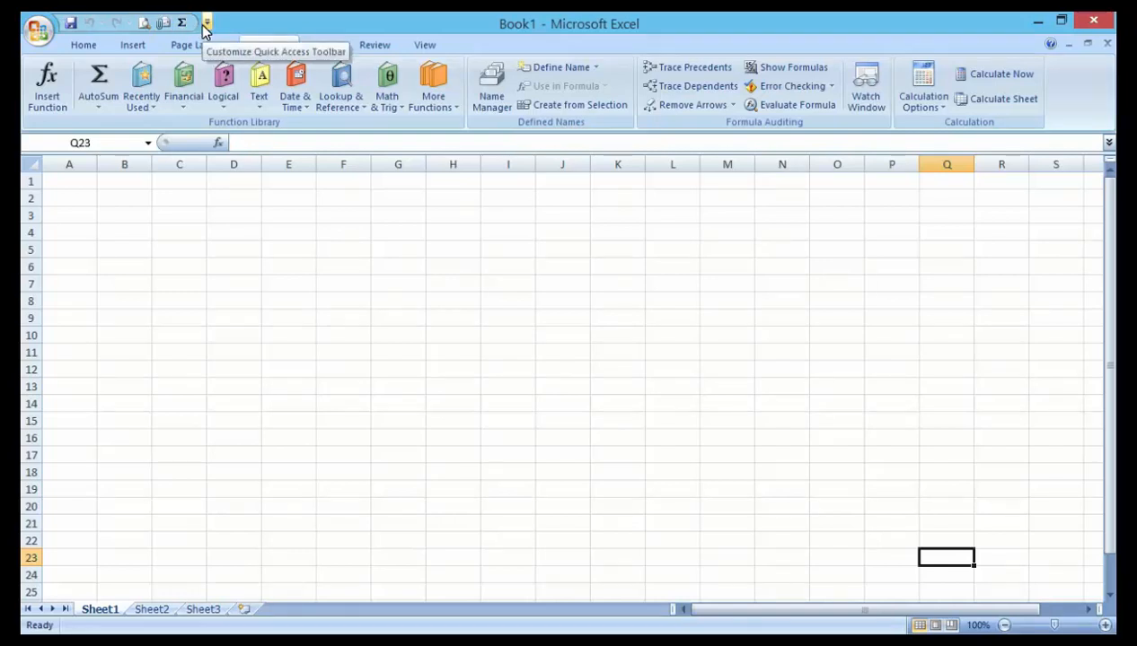
Step: Browse the Quick Access Toolbar customization list, close it unchanged, then reopen it
click(268, 44)
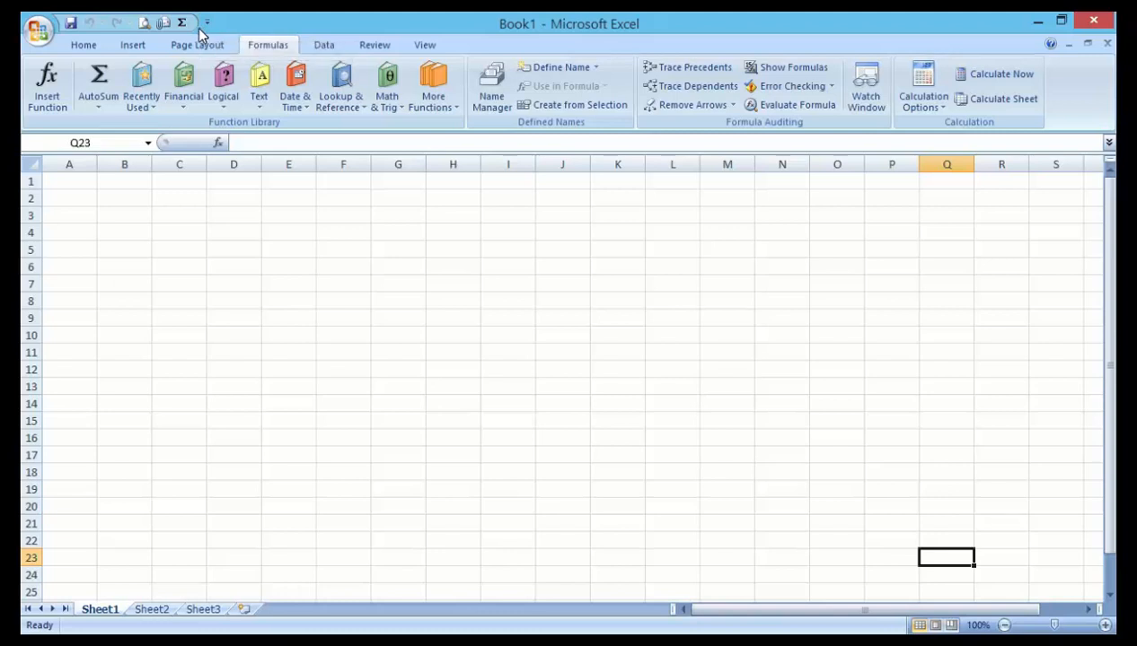
mouse_move(357, 316)
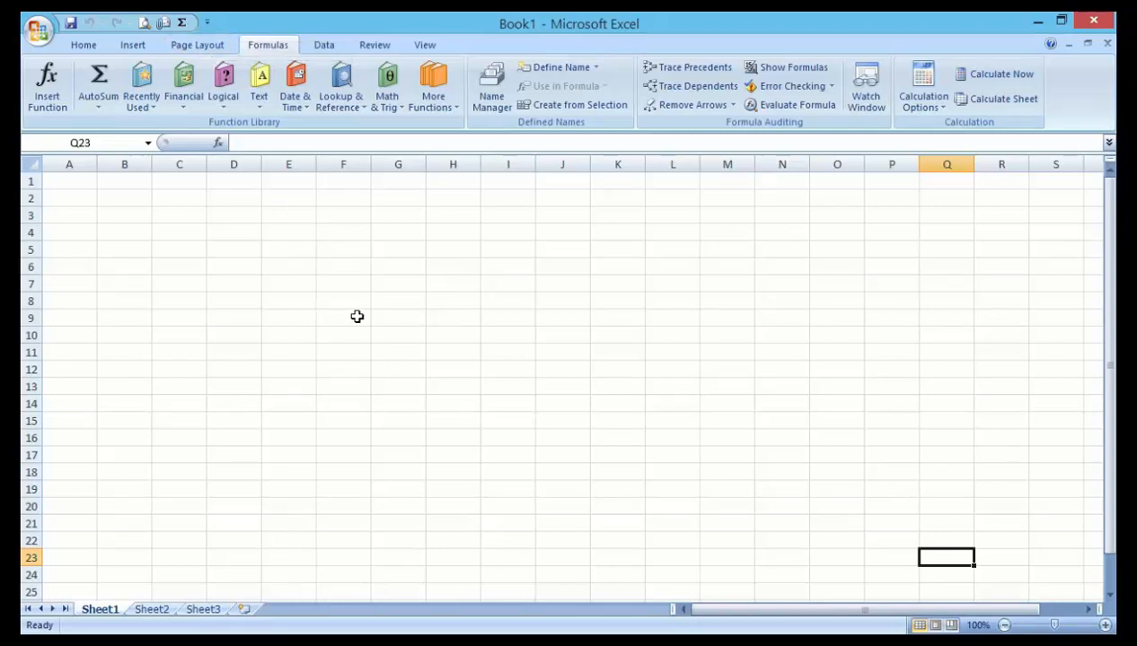
mouse_move(404, 314)
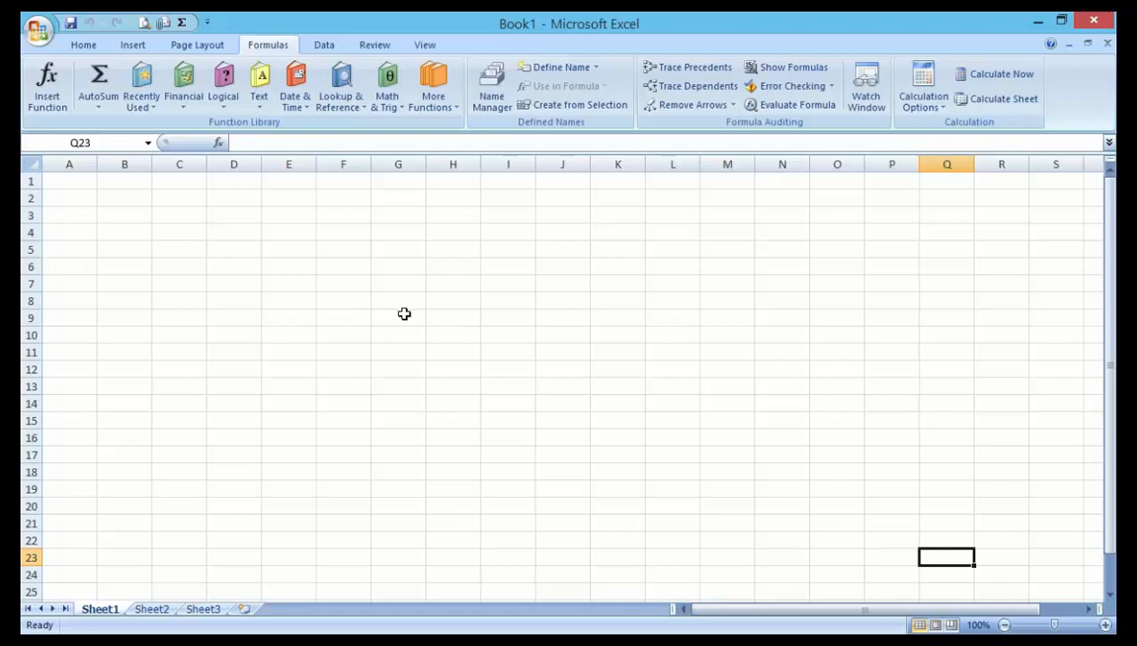
mouse_move(434, 243)
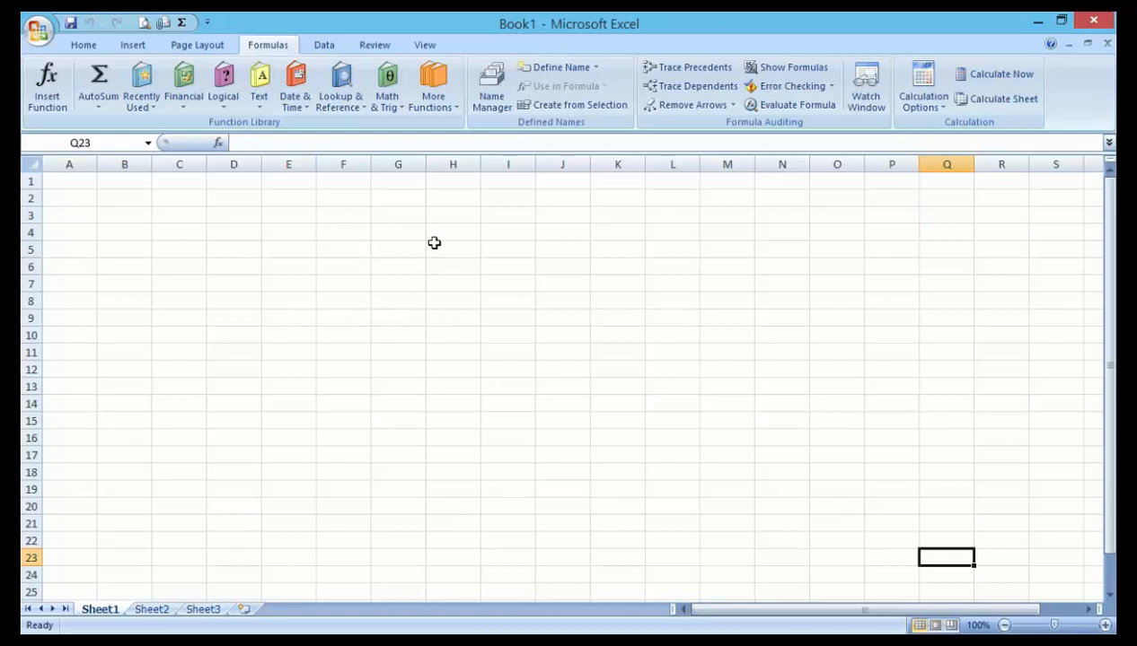
mouse_move(411, 239)
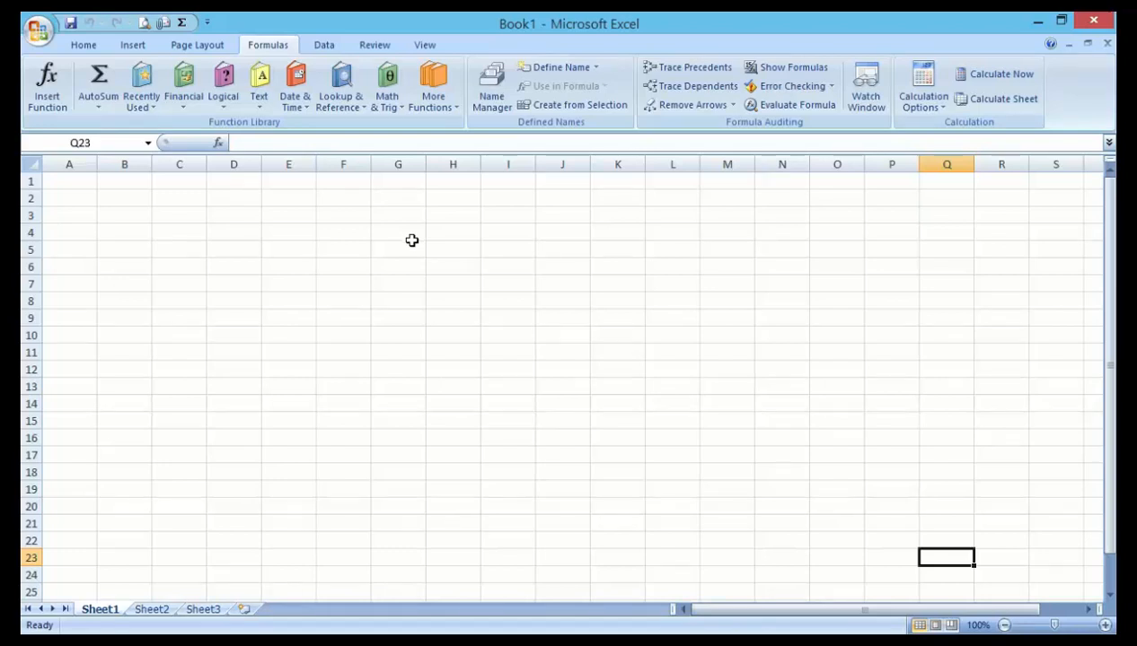
mouse_move(411, 245)
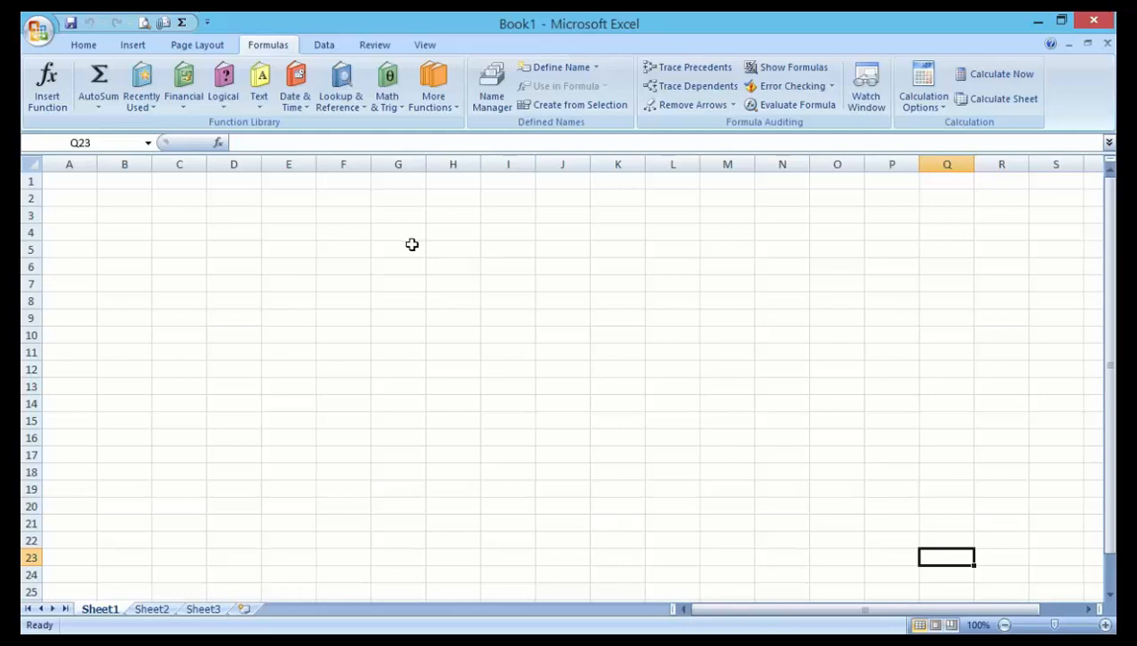
mouse_move(96, 18)
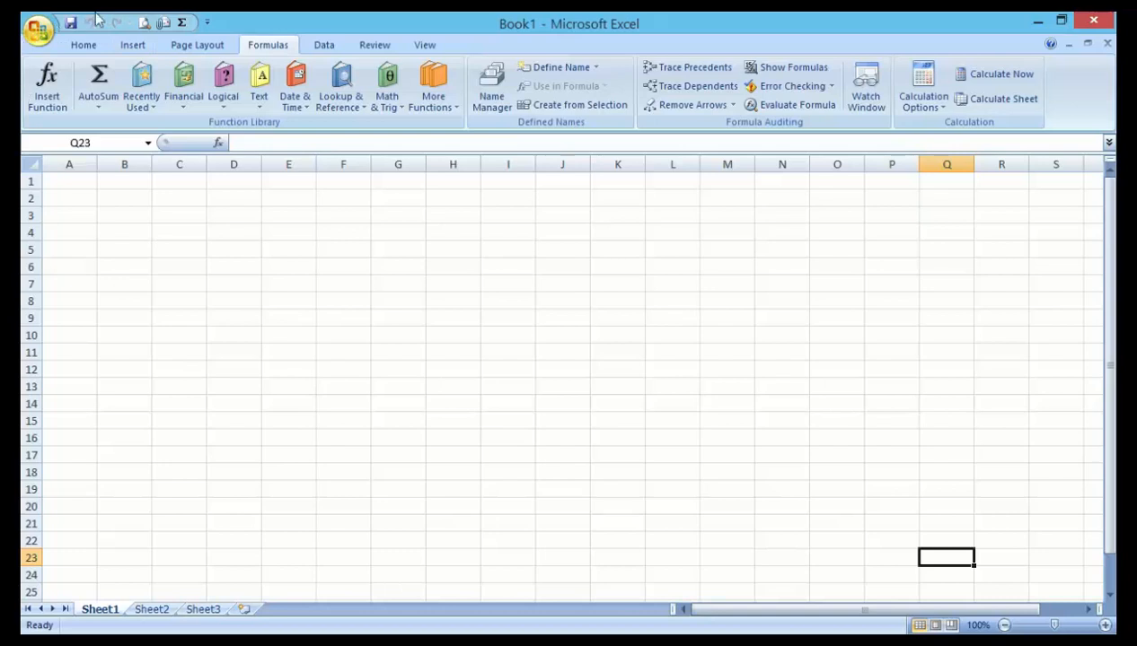
mouse_move(181, 22)
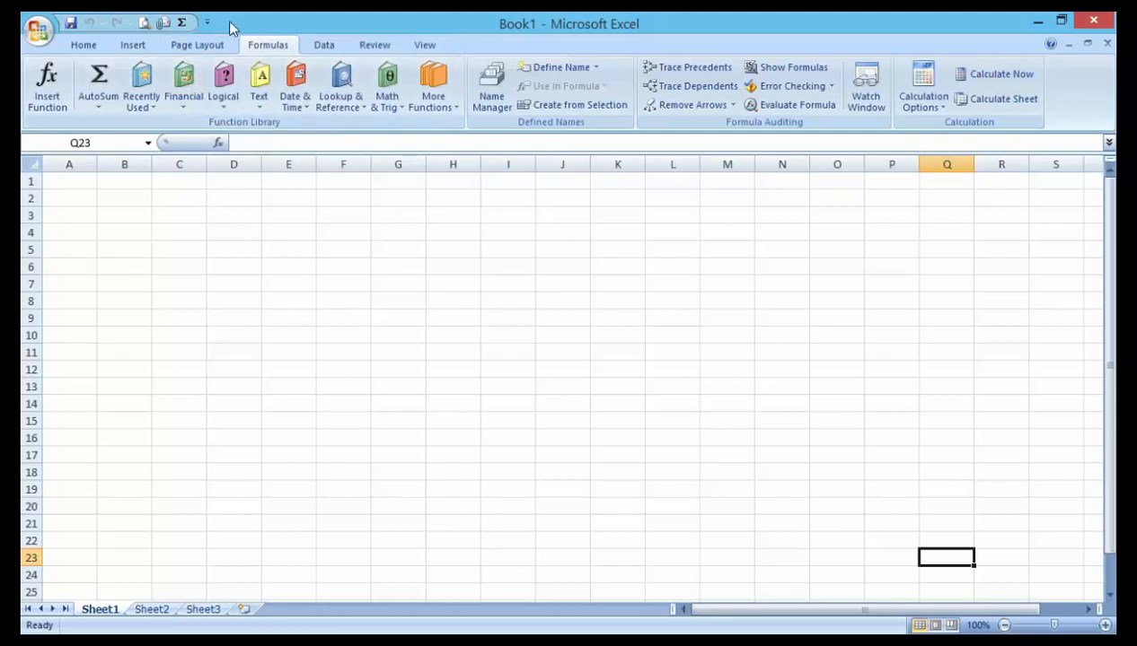
click(208, 23)
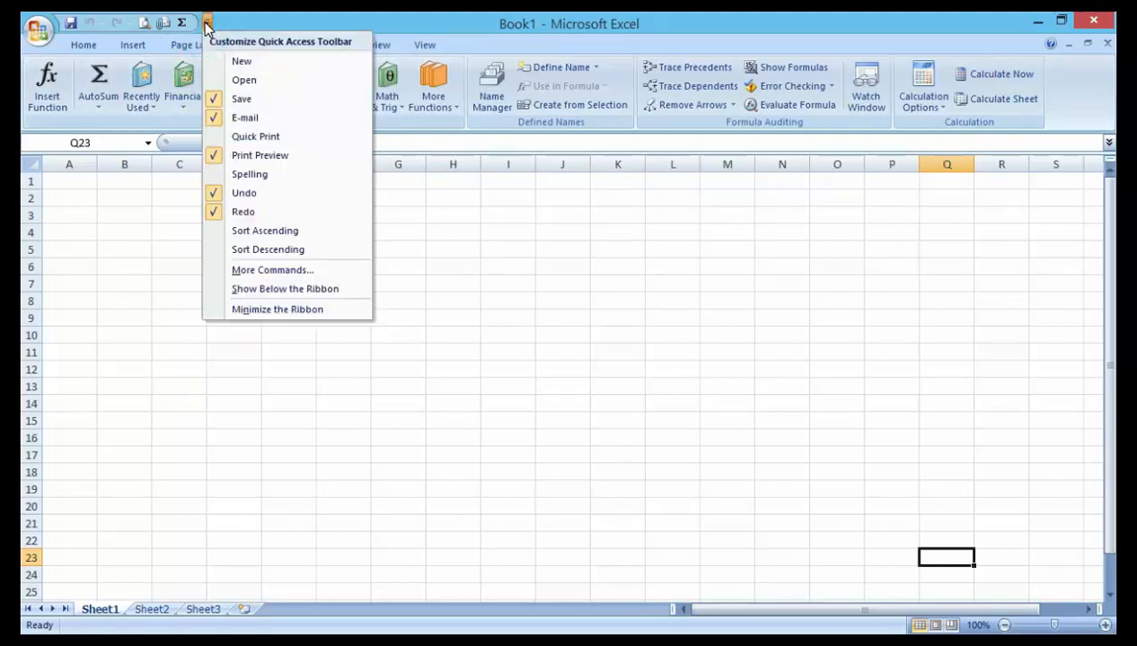
mouse_move(268, 250)
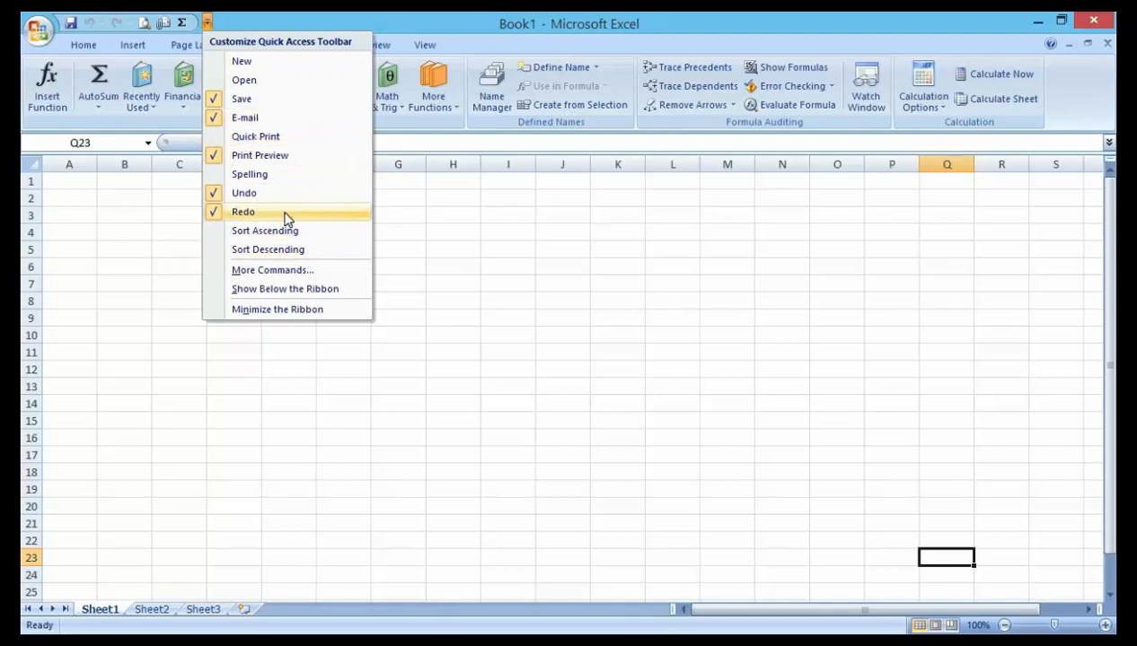
mouse_move(259, 156)
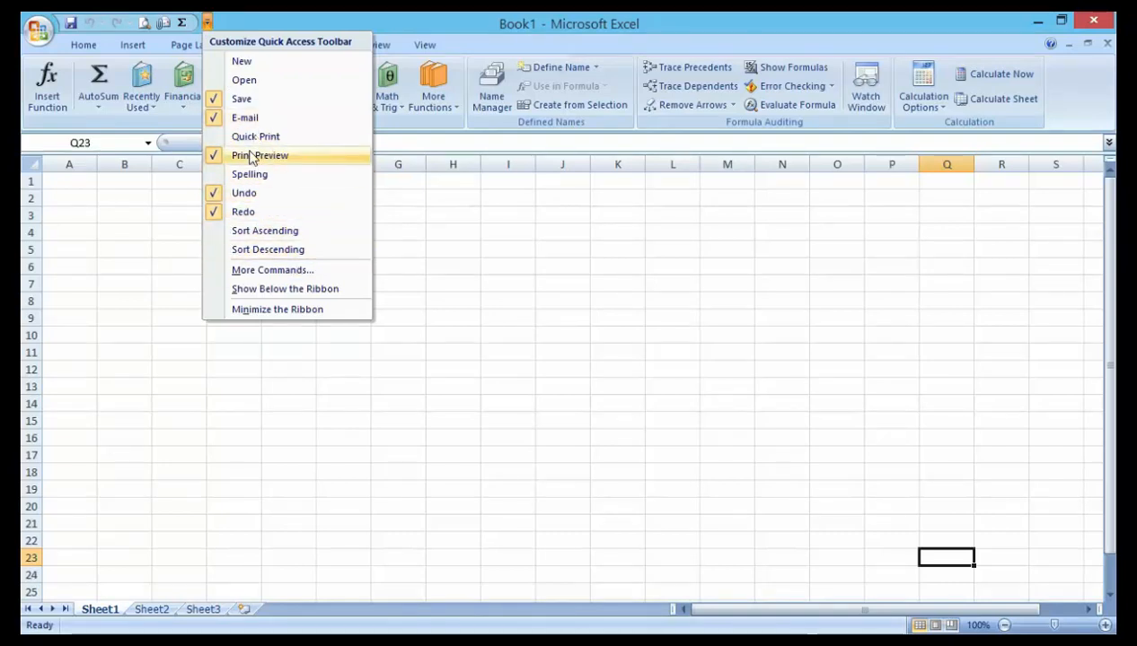
click(259, 155)
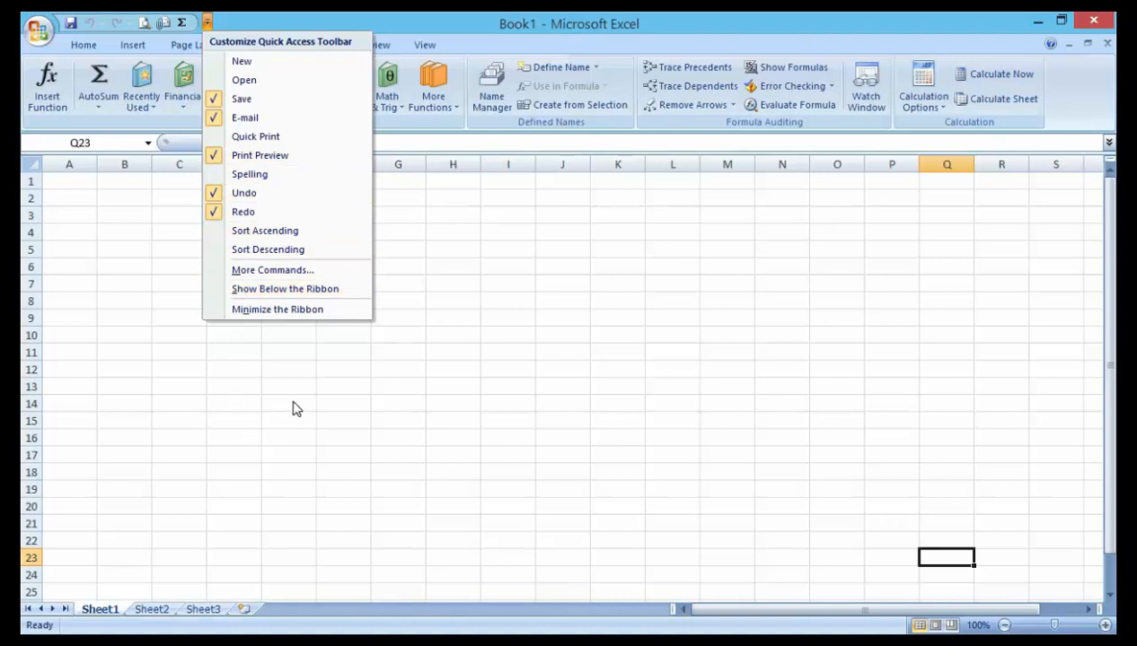
click(293, 402)
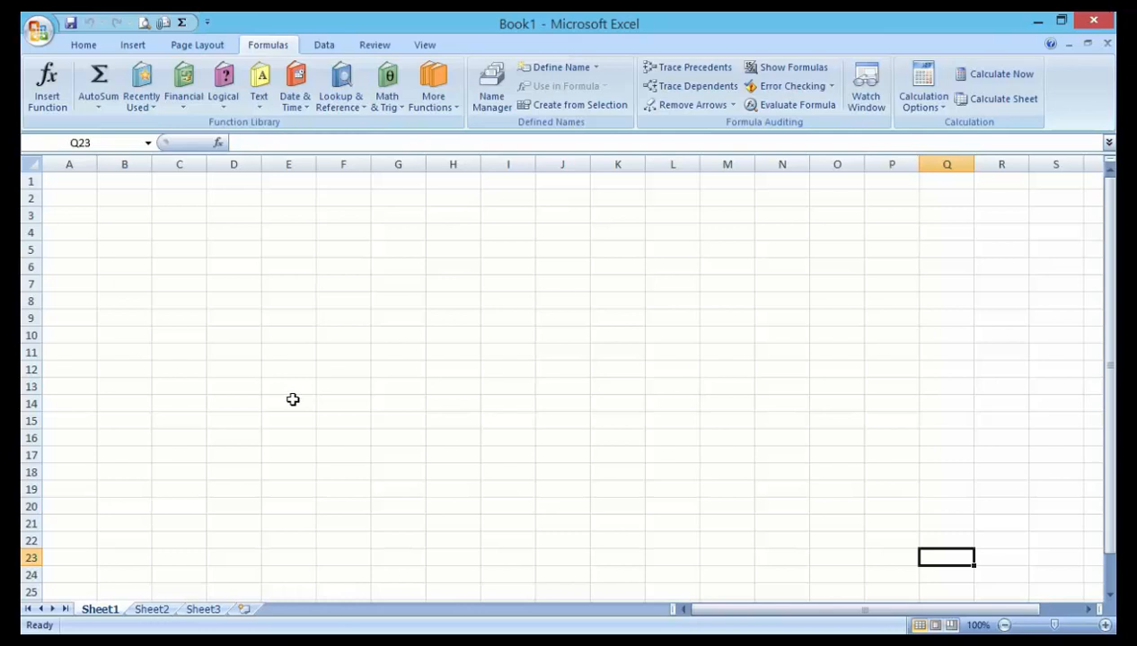
mouse_move(306, 375)
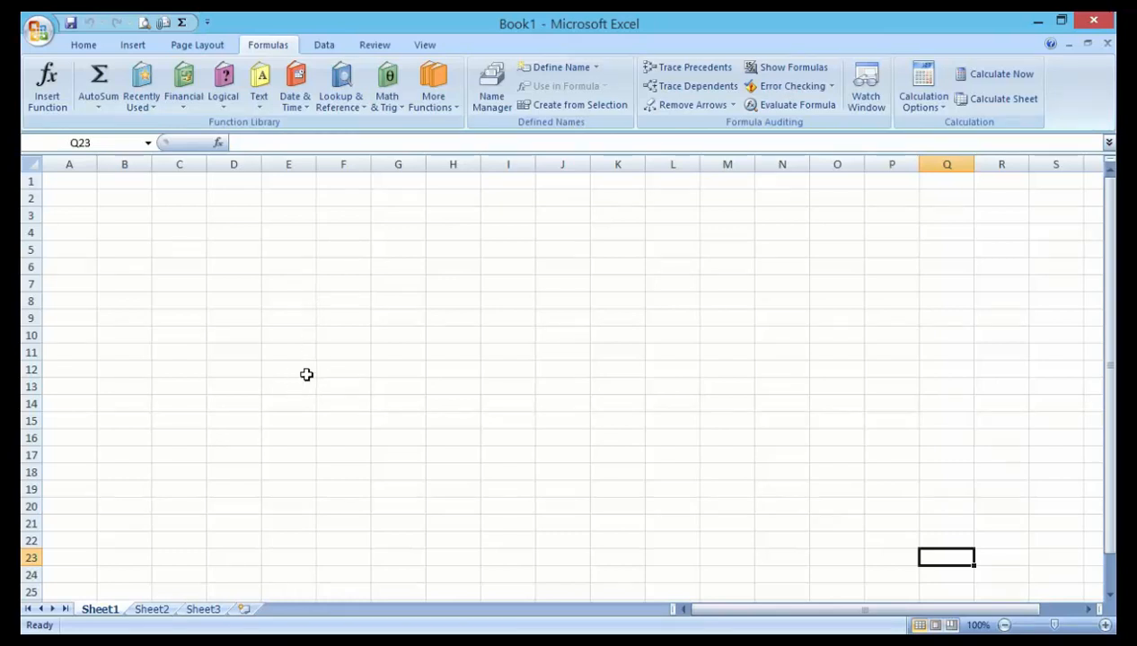
mouse_move(250, 293)
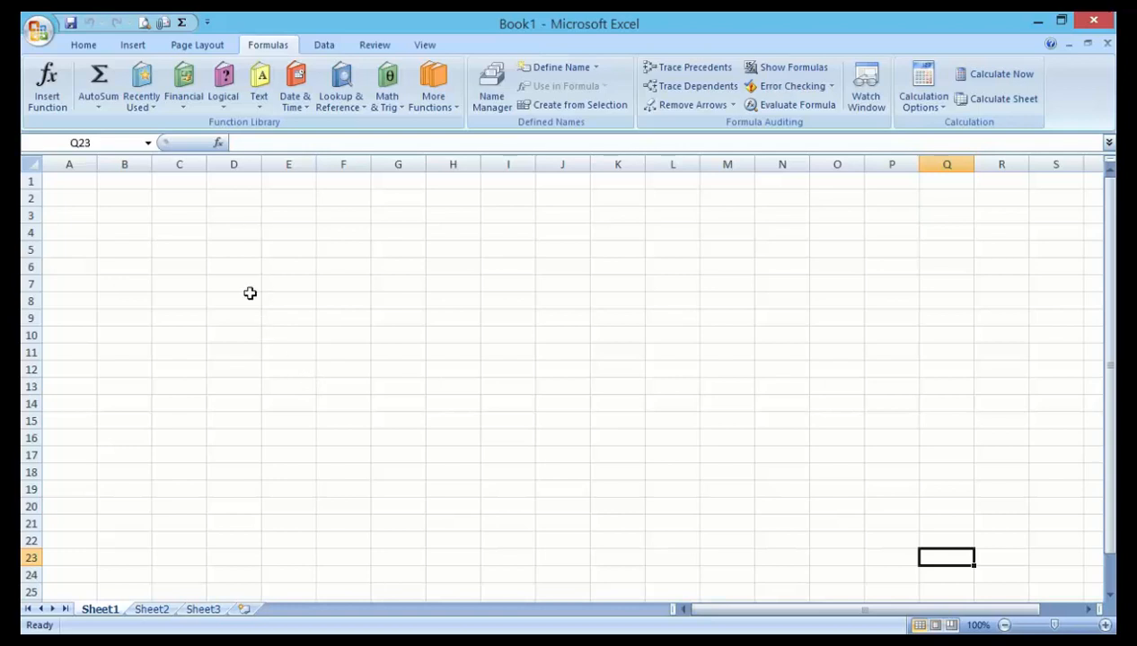
mouse_move(280, 237)
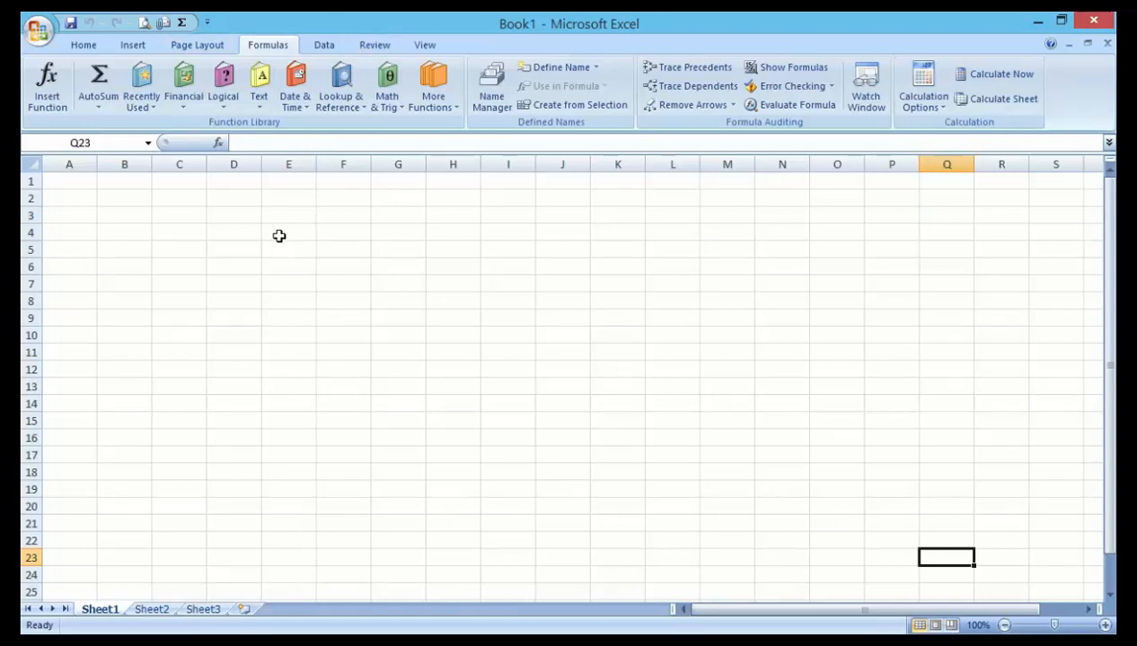
mouse_move(221, 255)
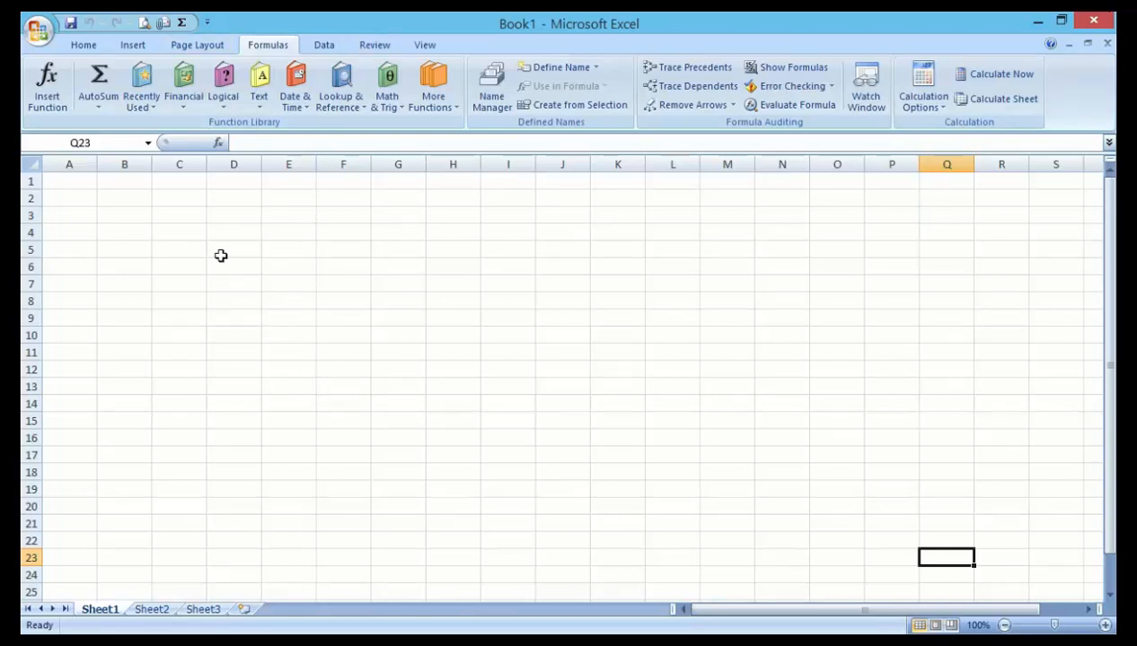
mouse_move(239, 295)
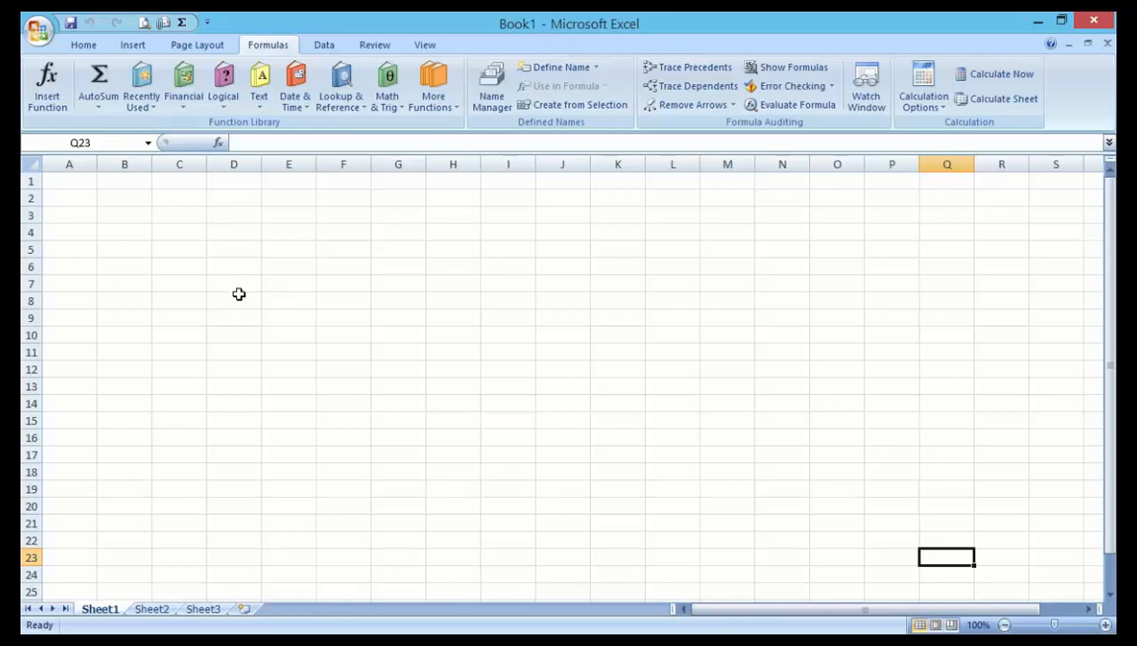
mouse_move(301, 334)
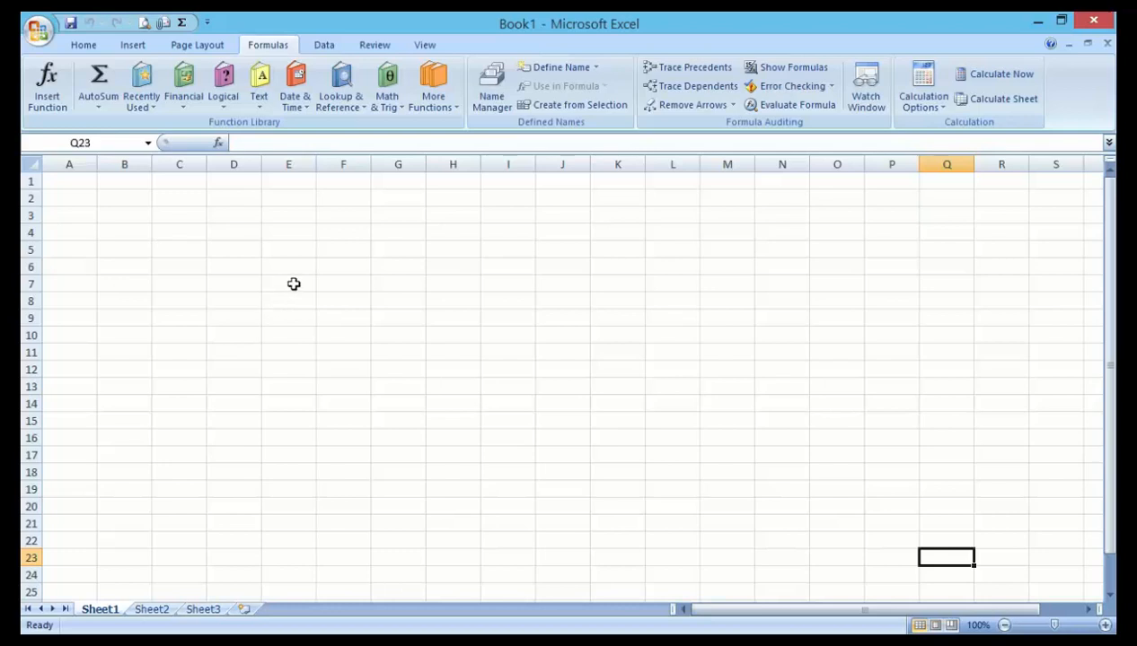
mouse_move(298, 286)
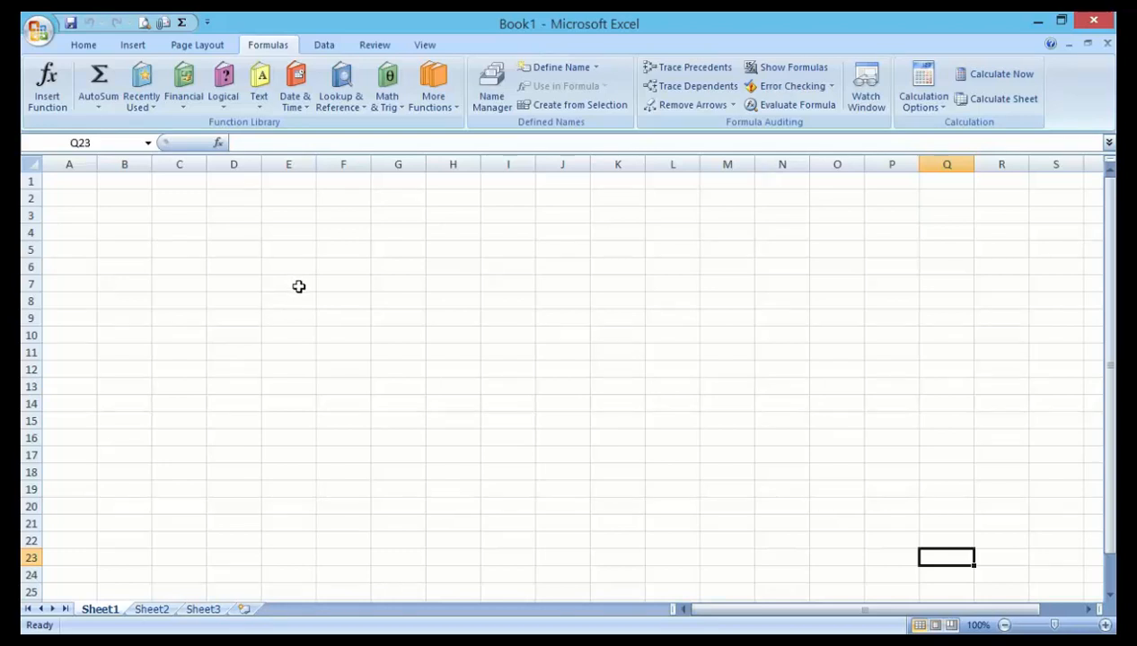
mouse_move(372, 190)
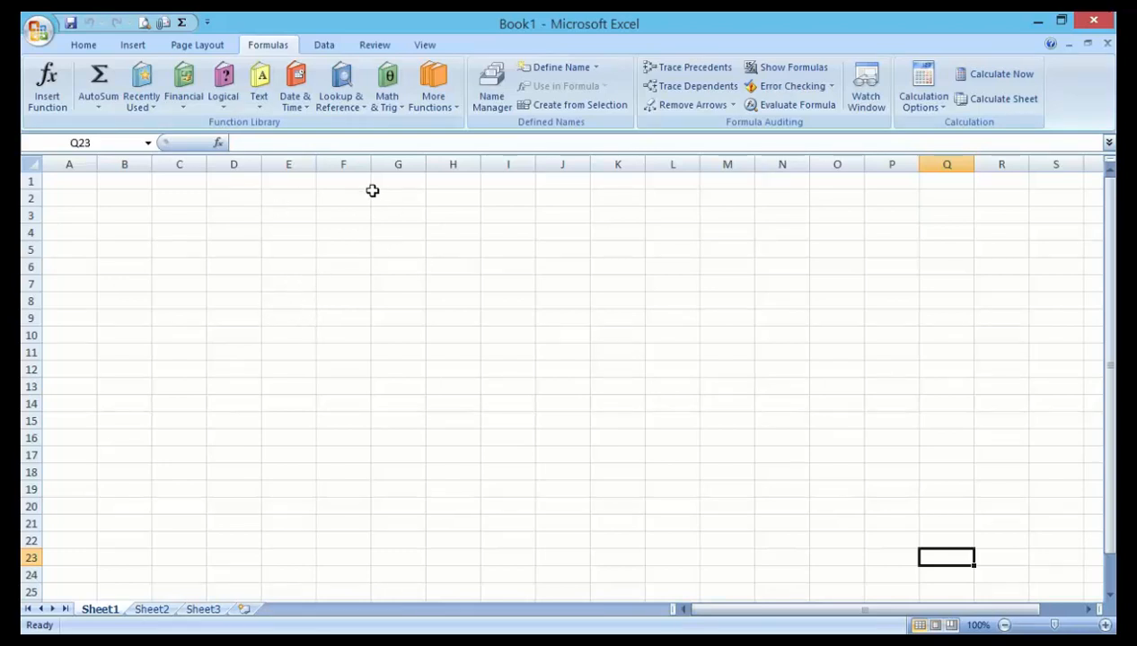
mouse_move(327, 227)
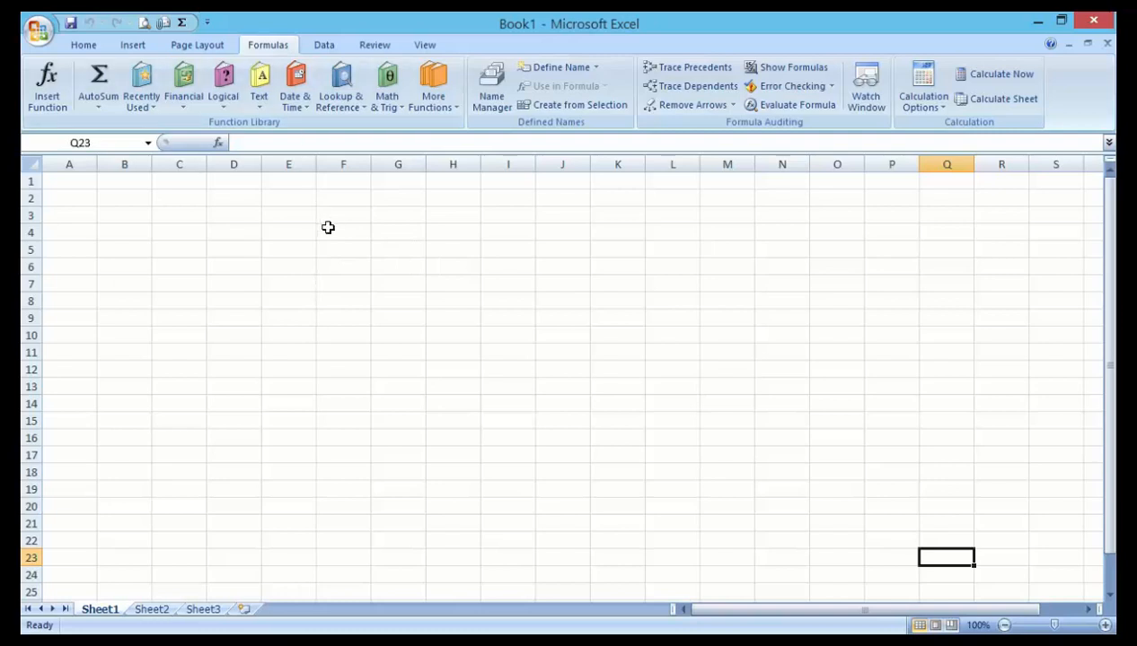
mouse_move(286, 222)
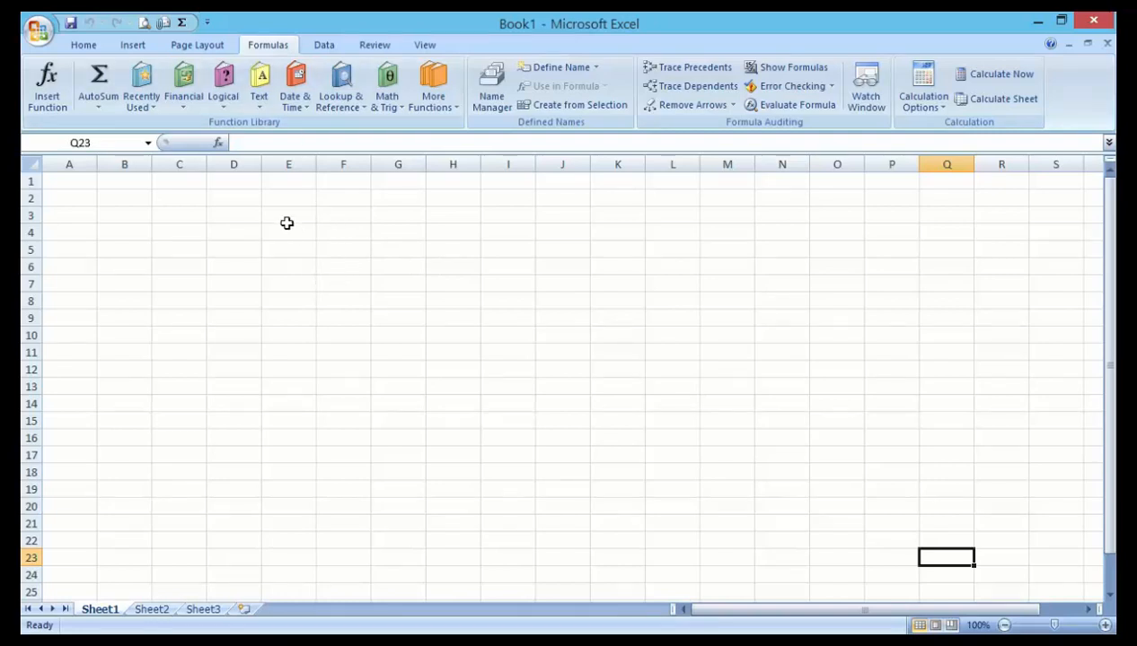
mouse_move(352, 267)
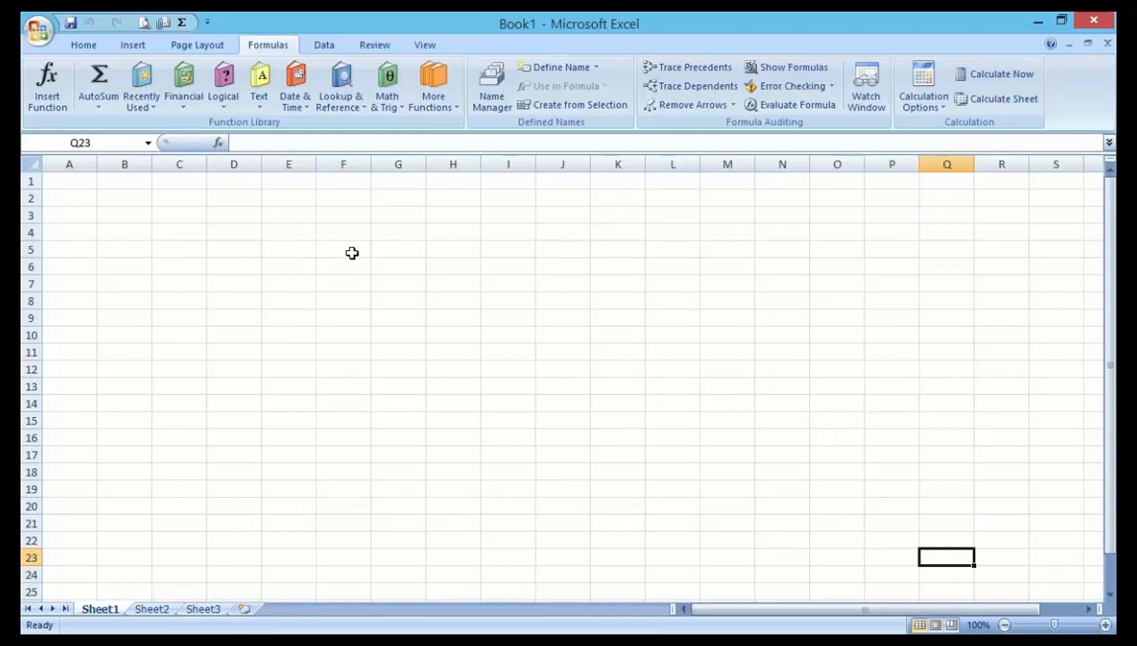
mouse_move(348, 236)
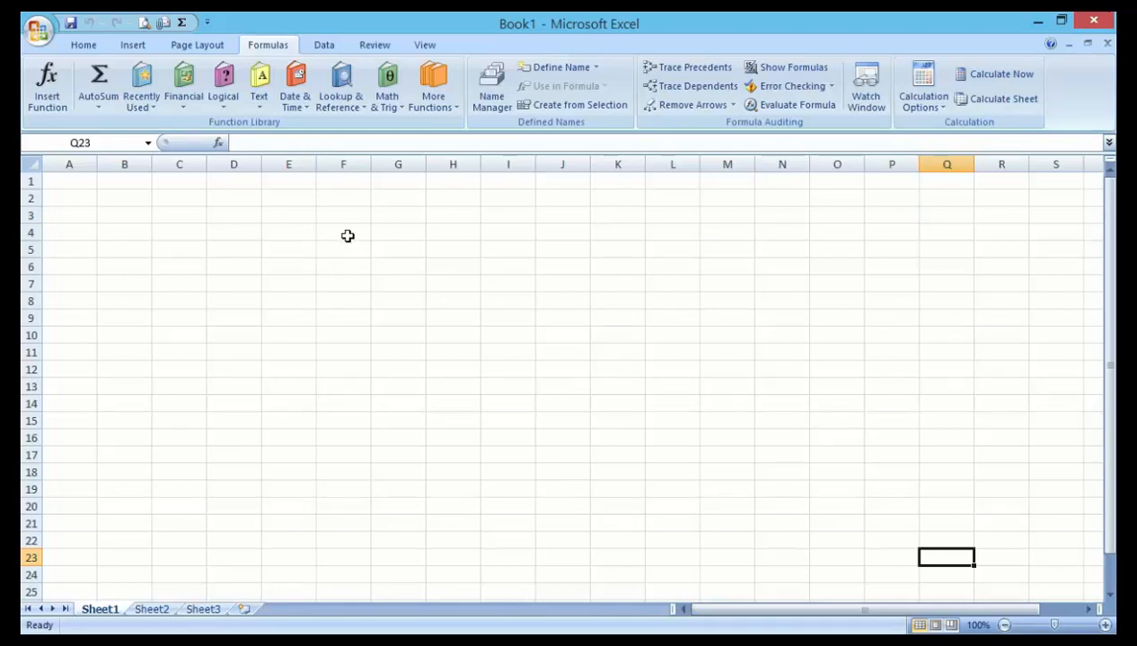
mouse_move(346, 238)
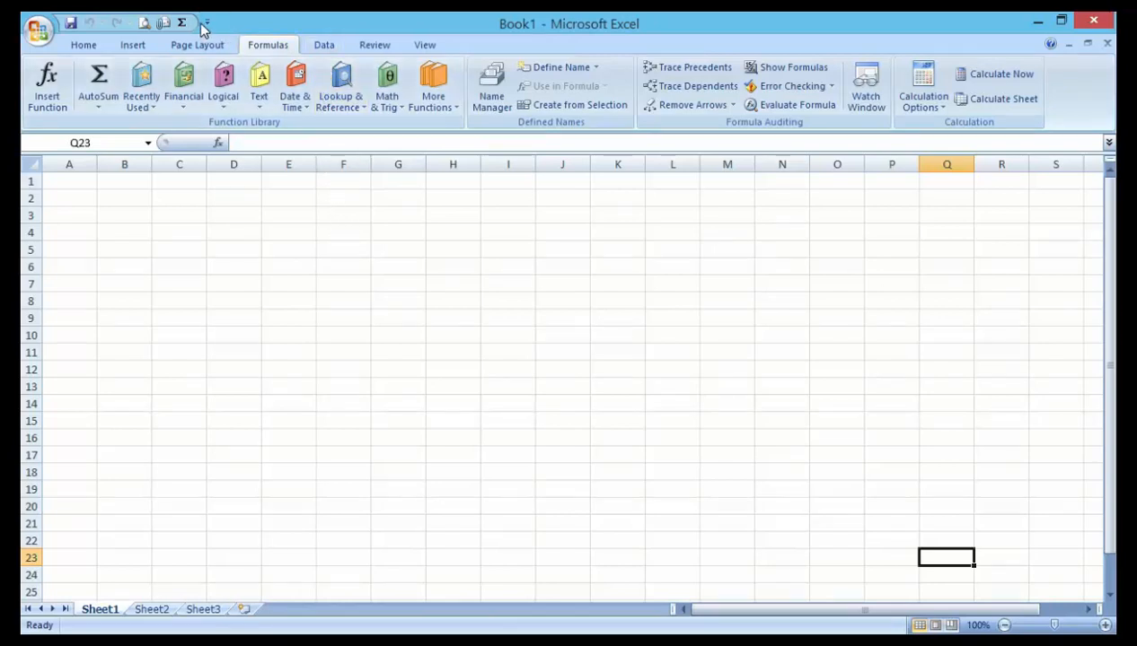
click(207, 22)
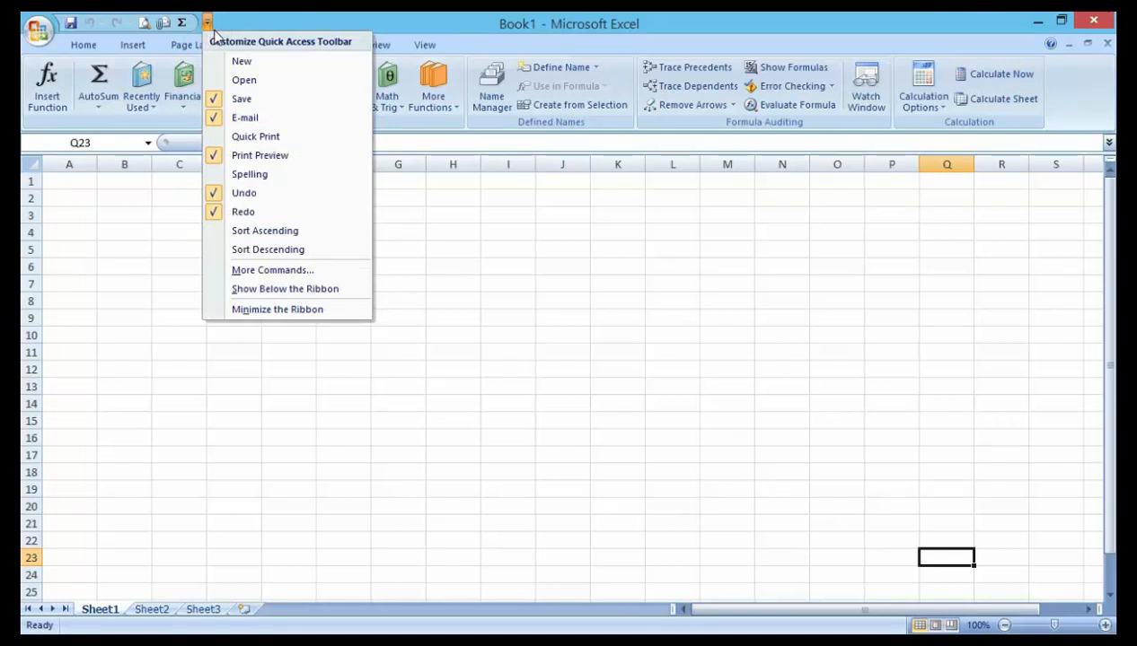
mouse_move(242, 61)
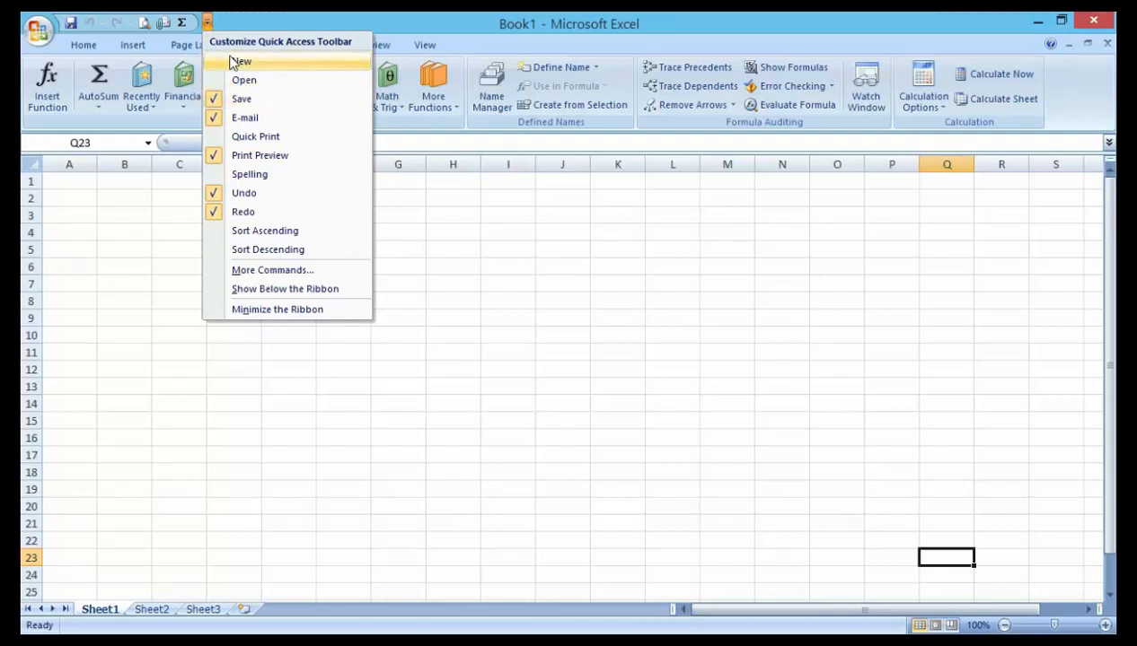
mouse_move(243, 80)
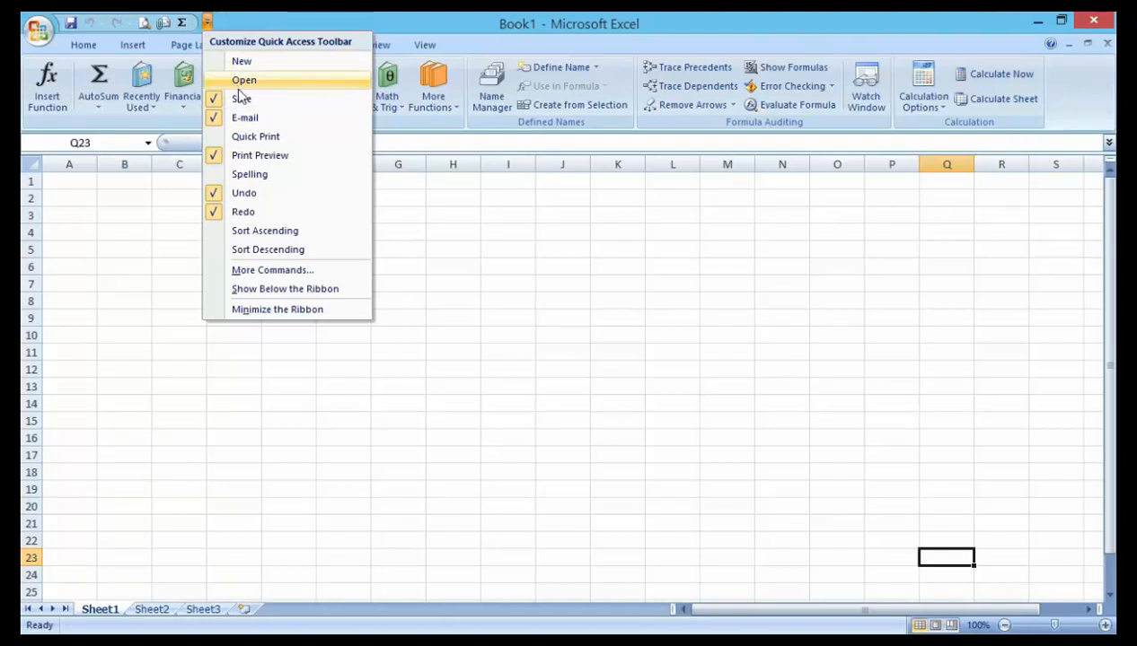
mouse_move(303, 94)
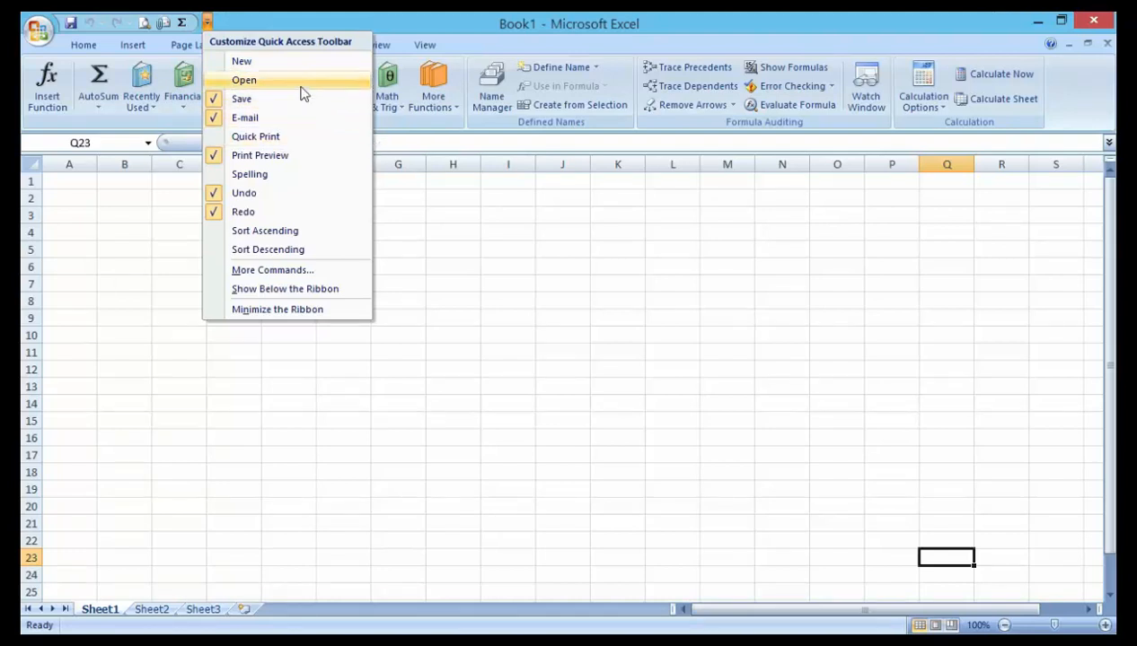
mouse_move(395, 106)
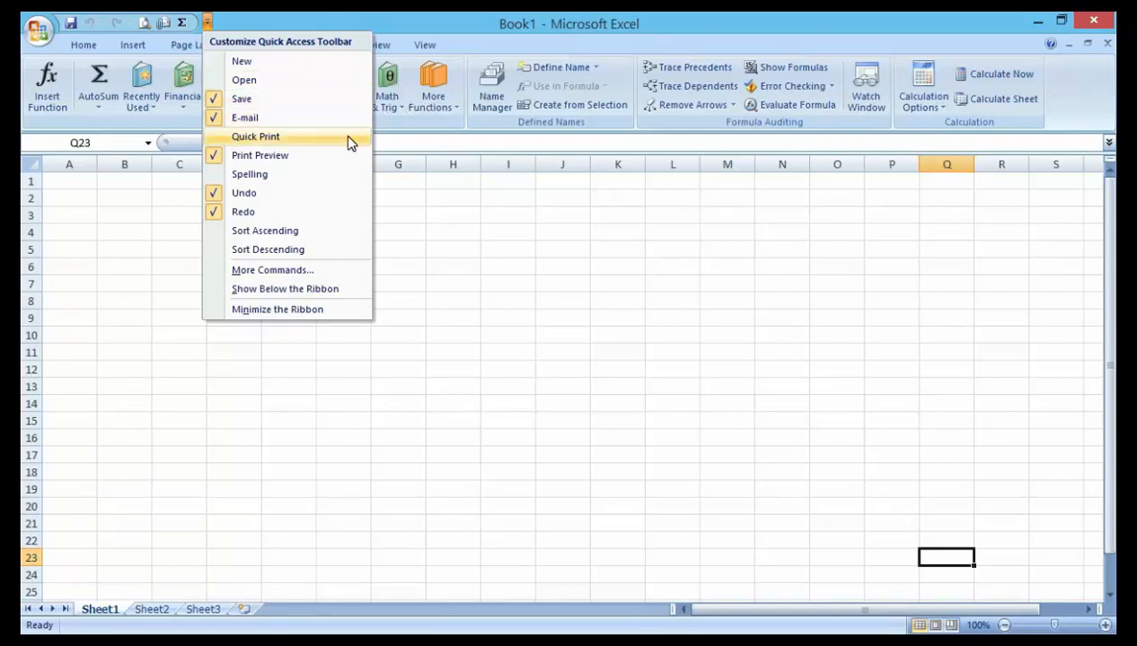
mouse_move(350, 156)
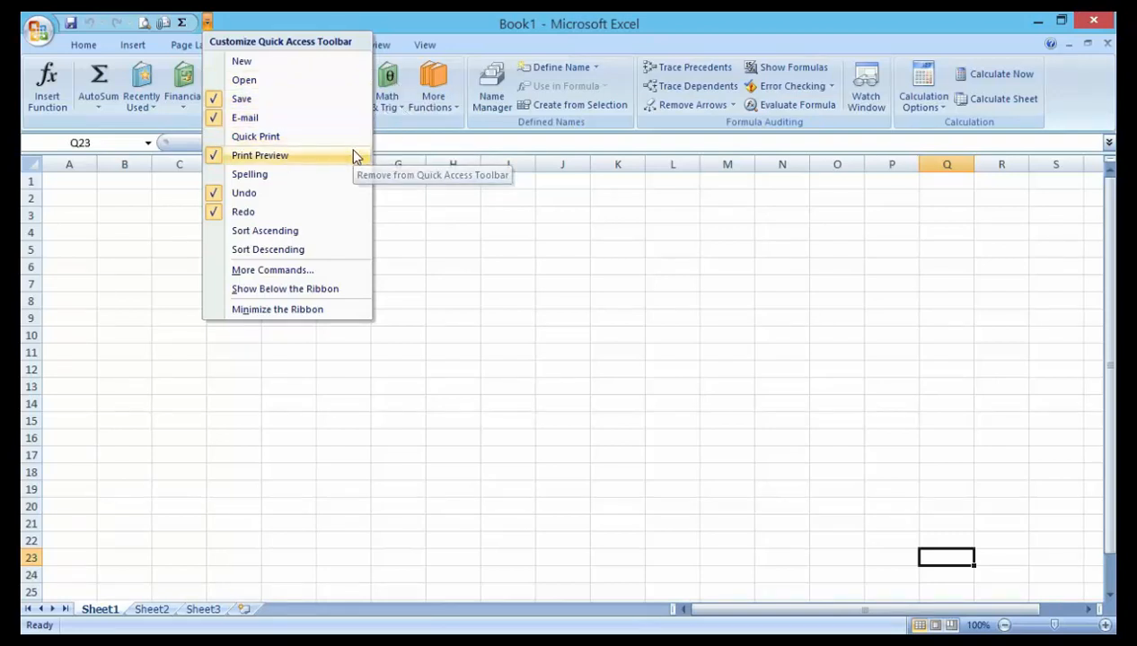
mouse_move(350, 173)
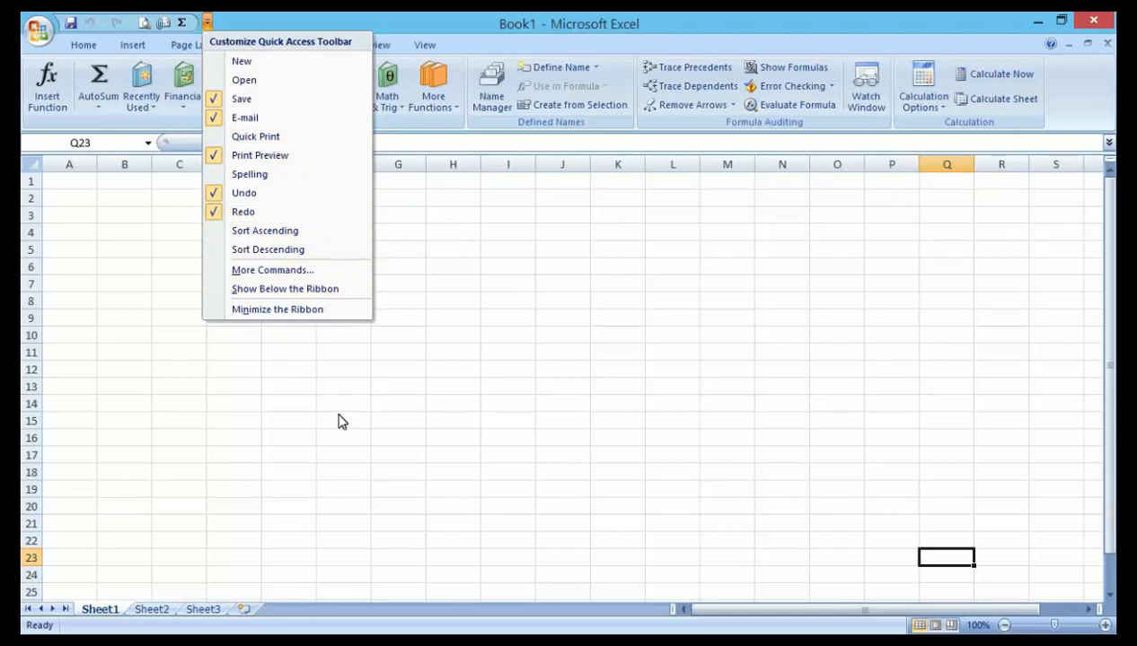
mouse_move(481, 323)
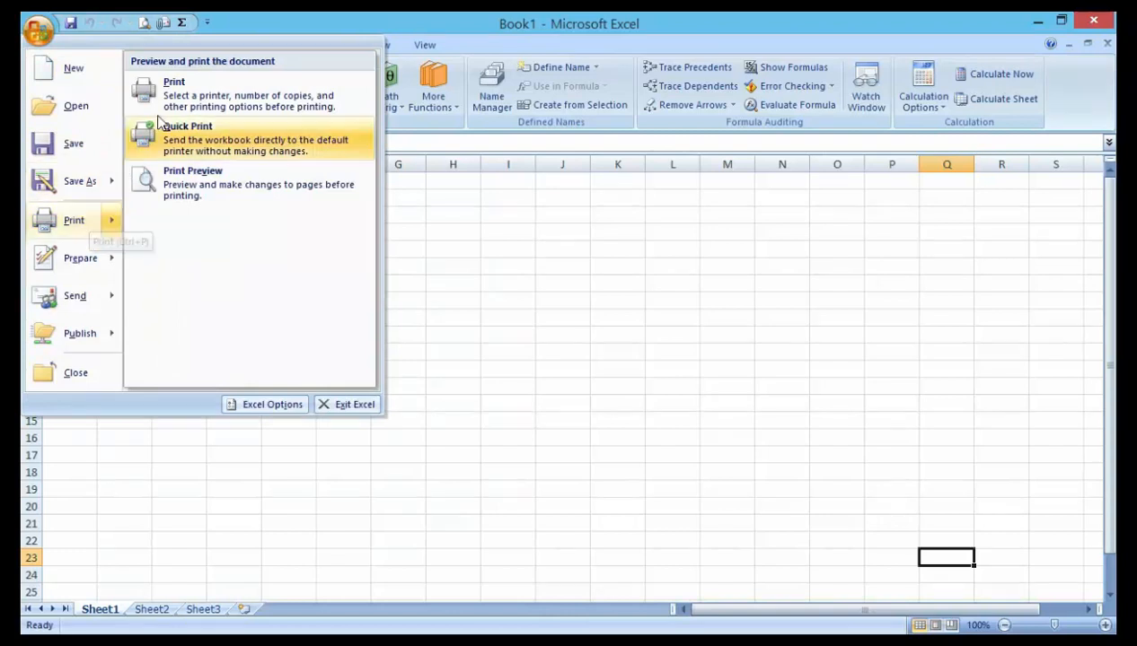
Step: Open the workbook's Print dialog and dismiss it without printing
click(174, 80)
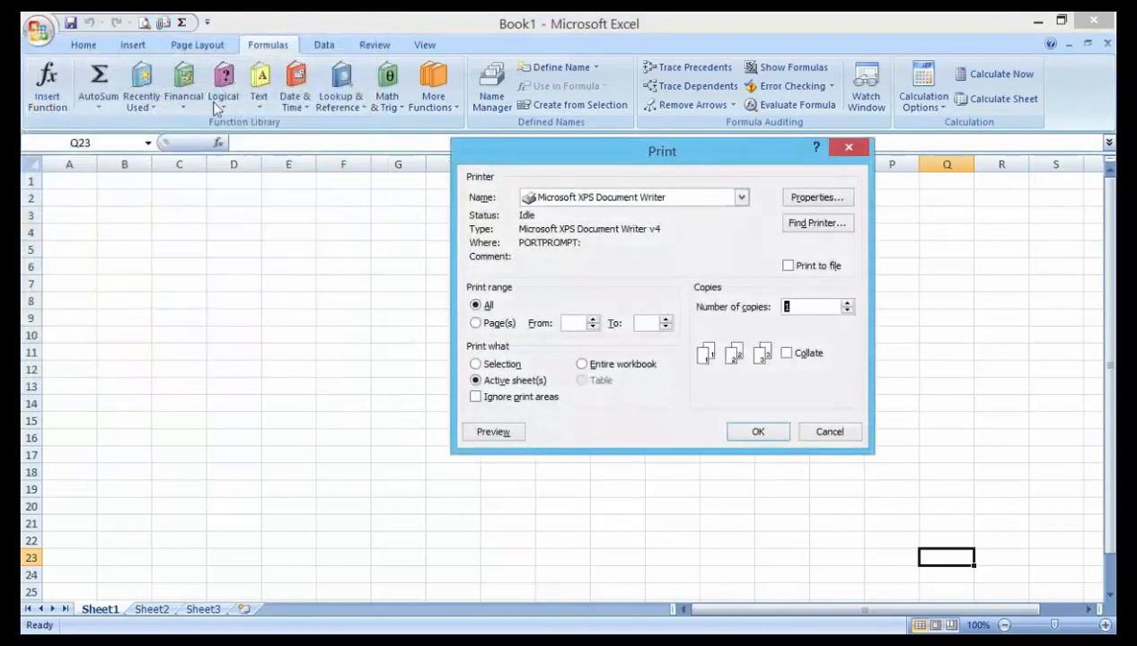
mouse_move(725, 435)
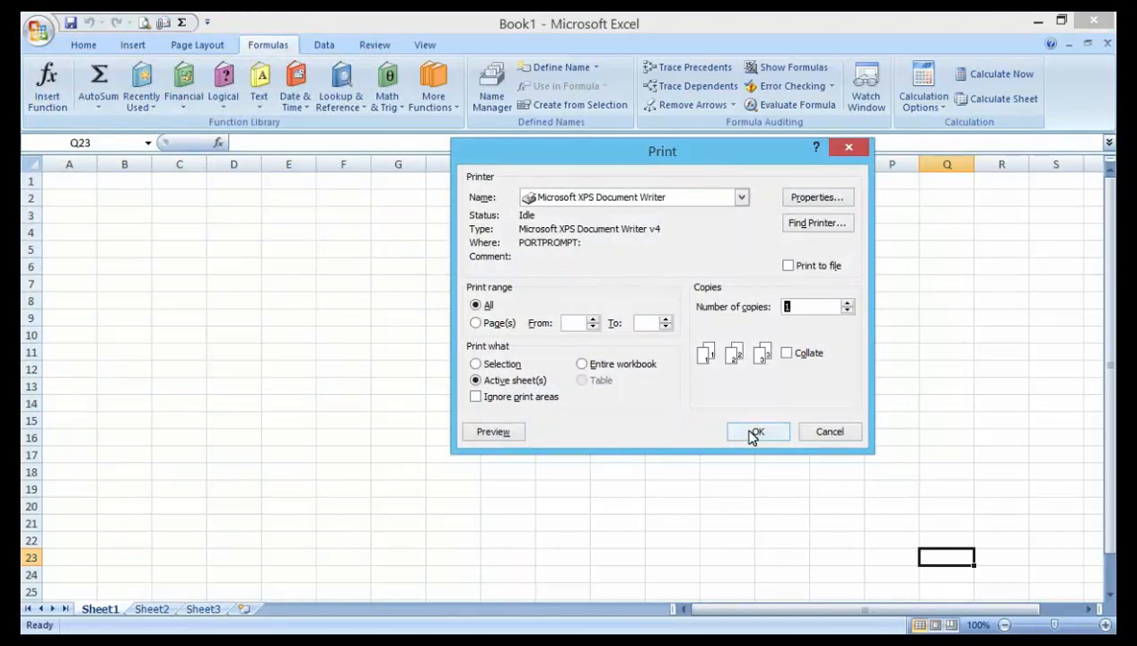
mouse_move(844, 149)
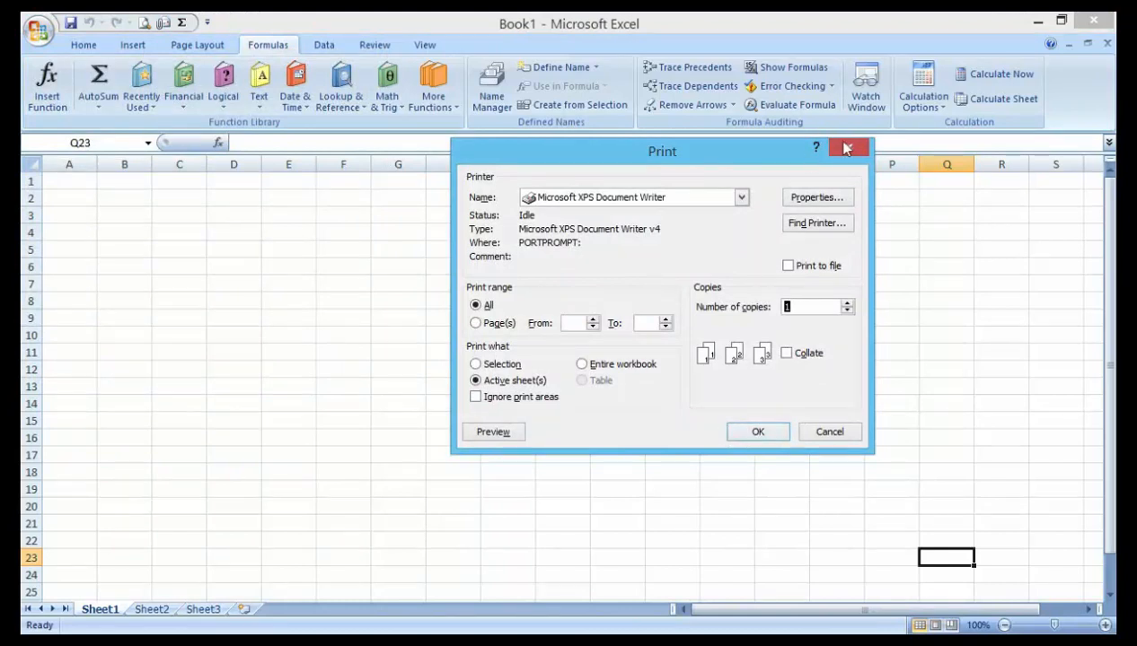
mouse_move(847, 149)
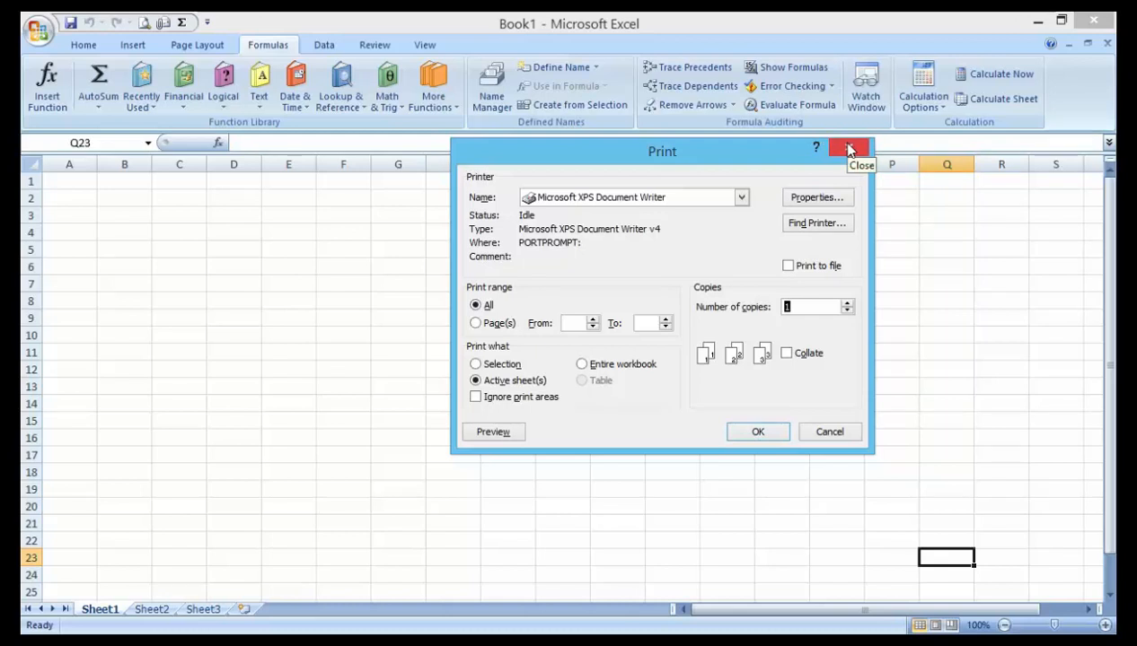
click(848, 151)
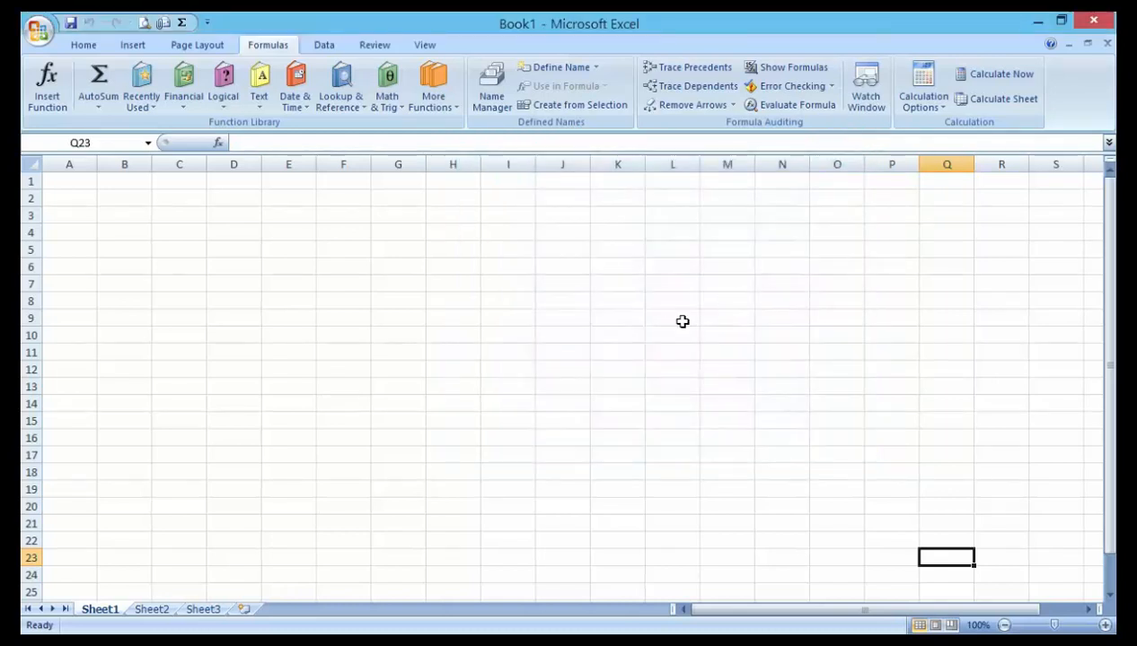
mouse_move(556, 271)
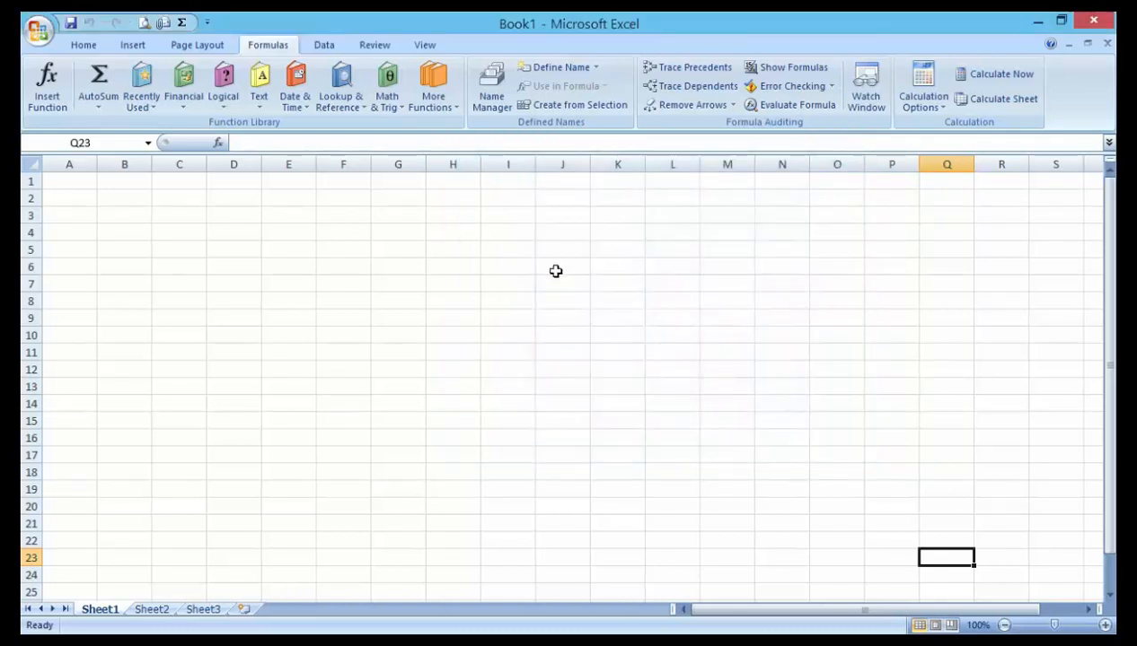
mouse_move(380, 275)
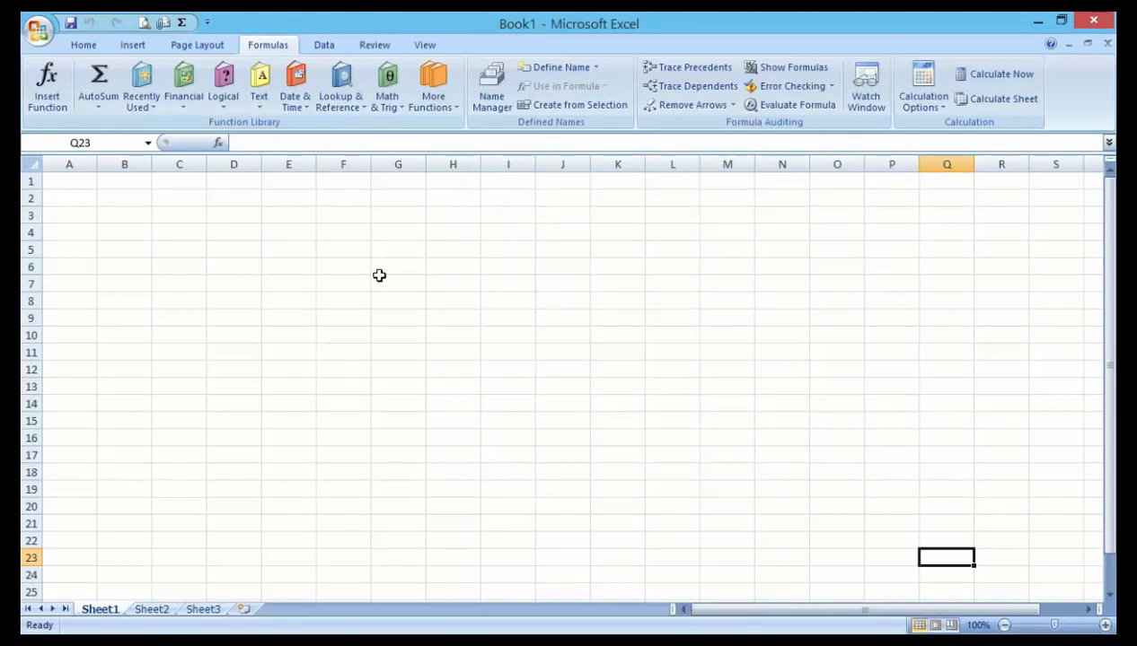
mouse_move(336, 191)
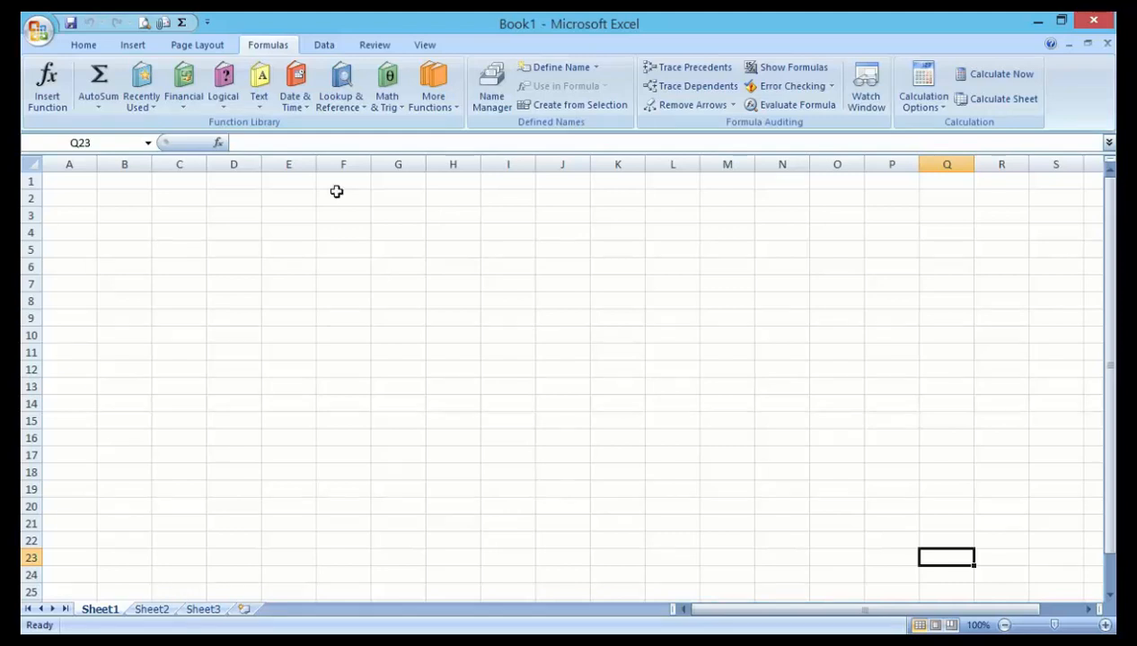
mouse_move(372, 289)
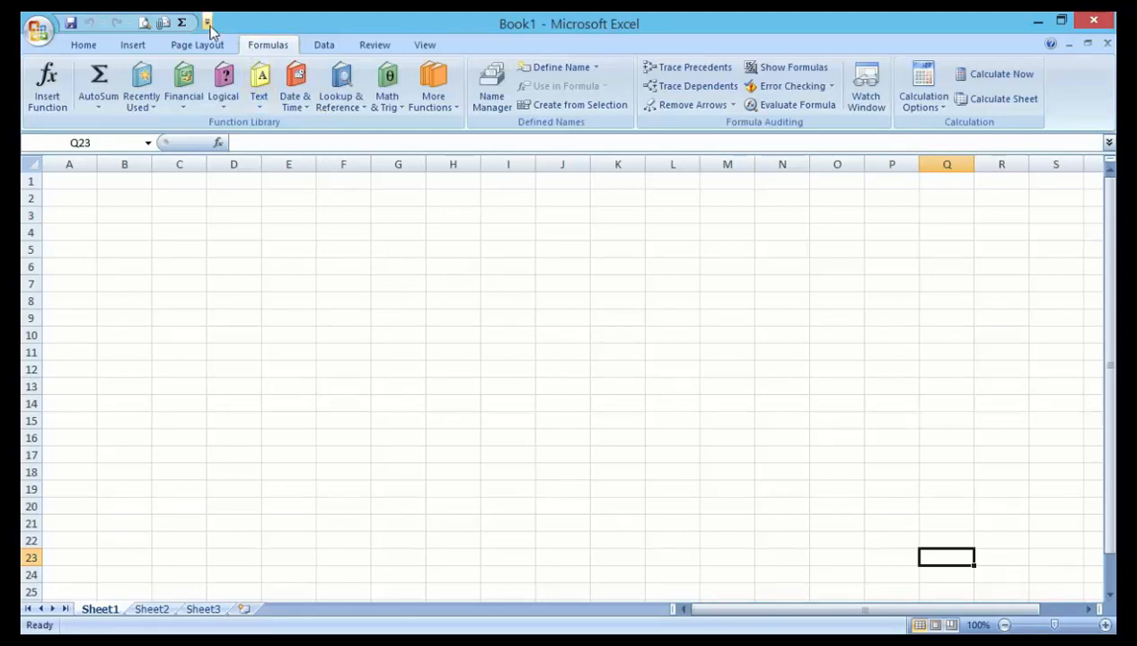
mouse_move(209, 24)
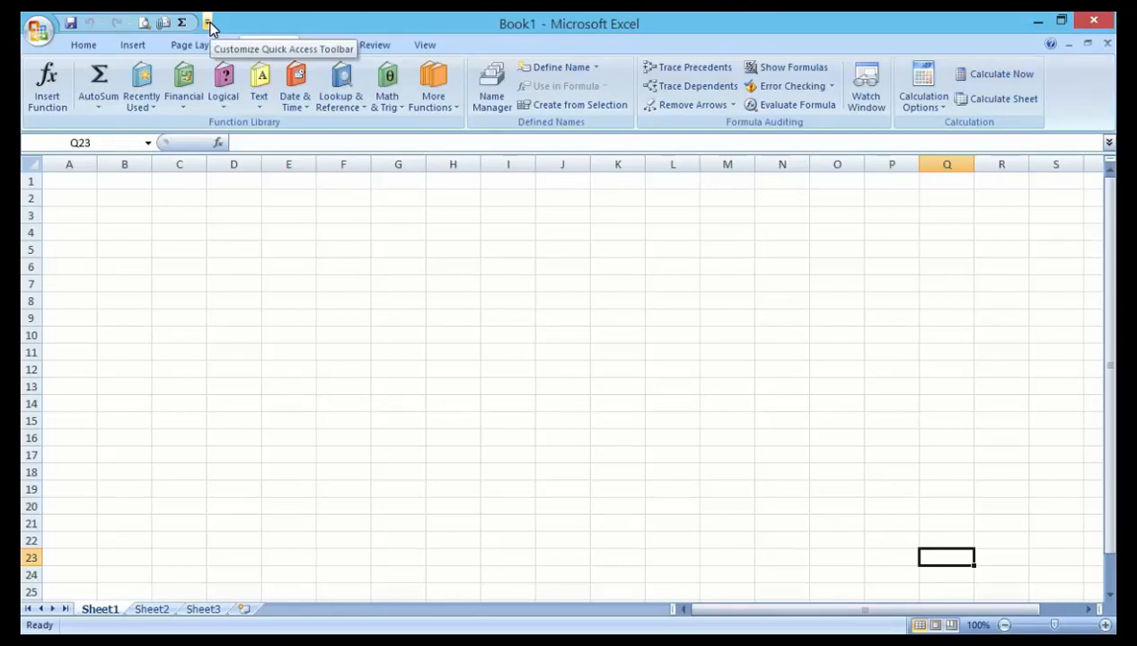
Step: Reopen the customization list showing Save, E-mail, Print Preview, Undo and Redo checked
click(208, 22)
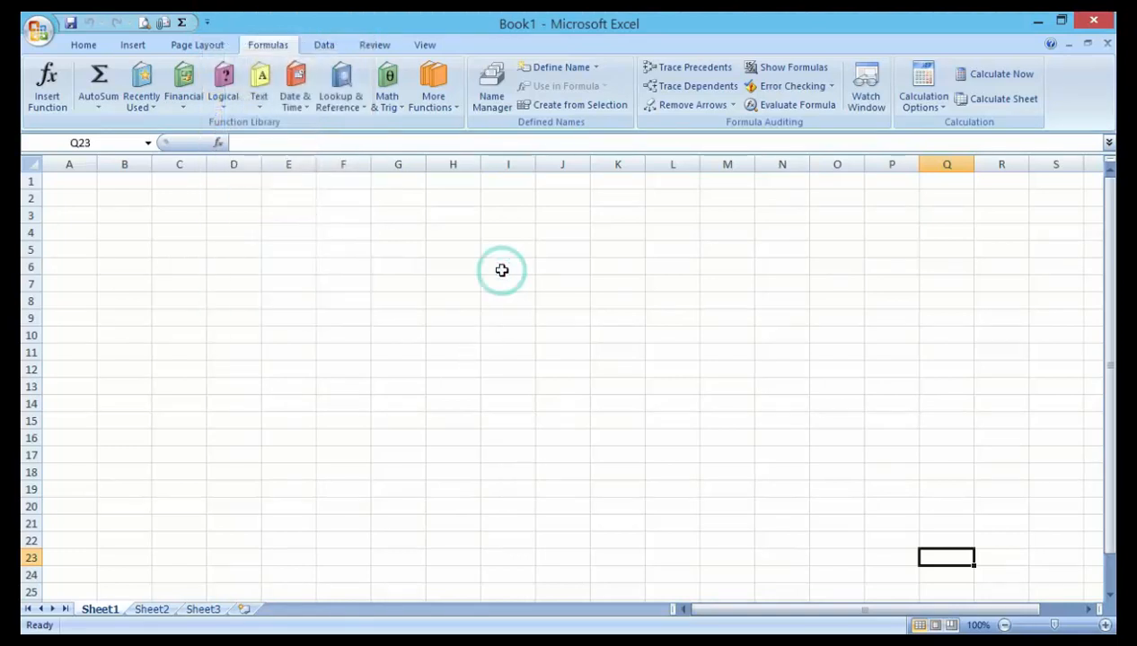
mouse_move(223, 40)
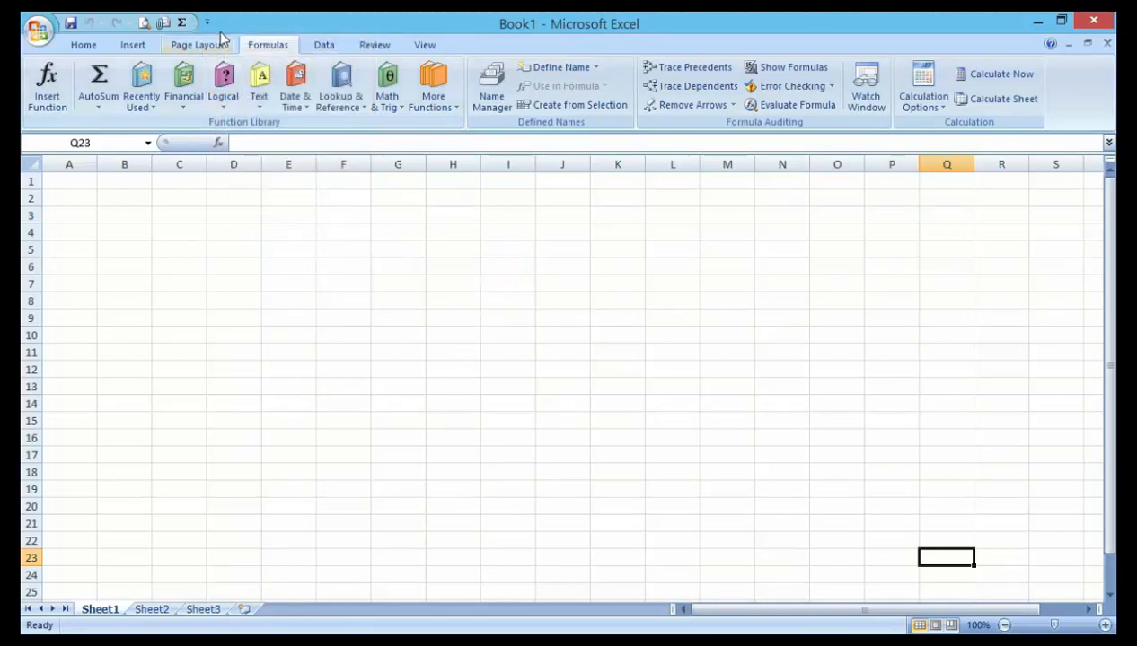
mouse_move(259, 132)
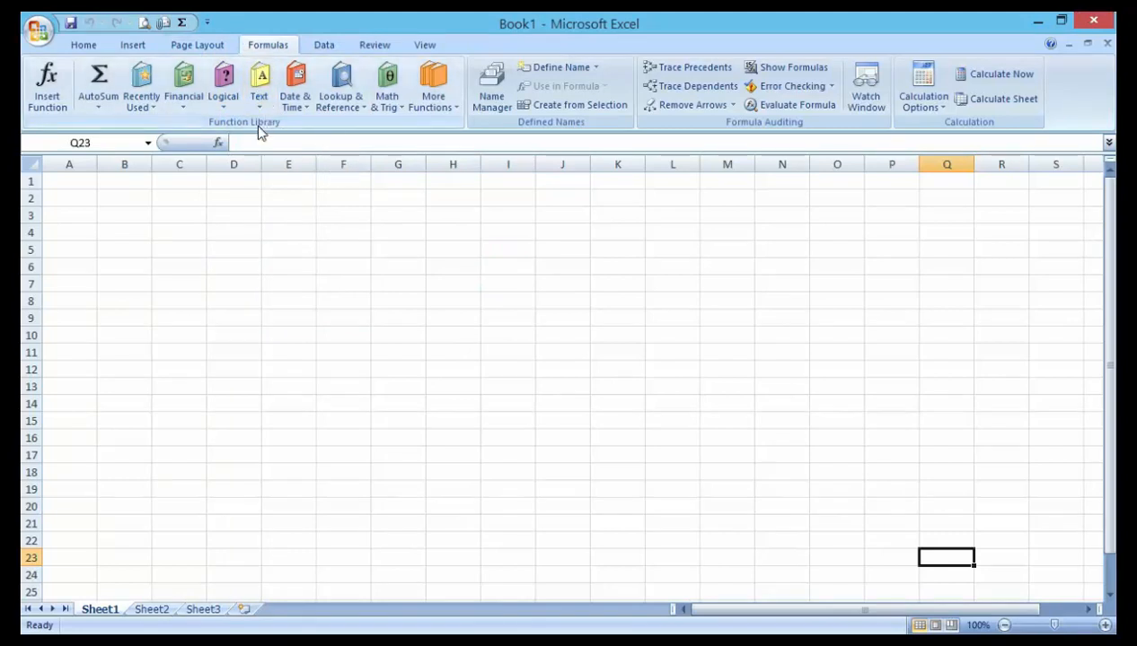
mouse_move(557, 196)
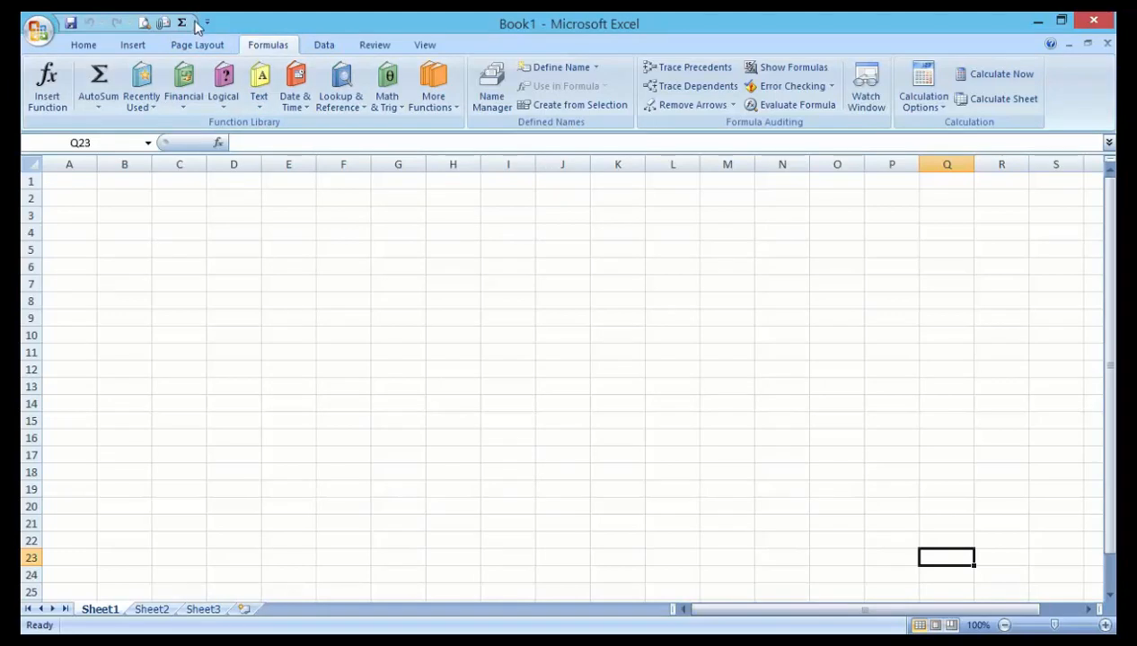
click(206, 22)
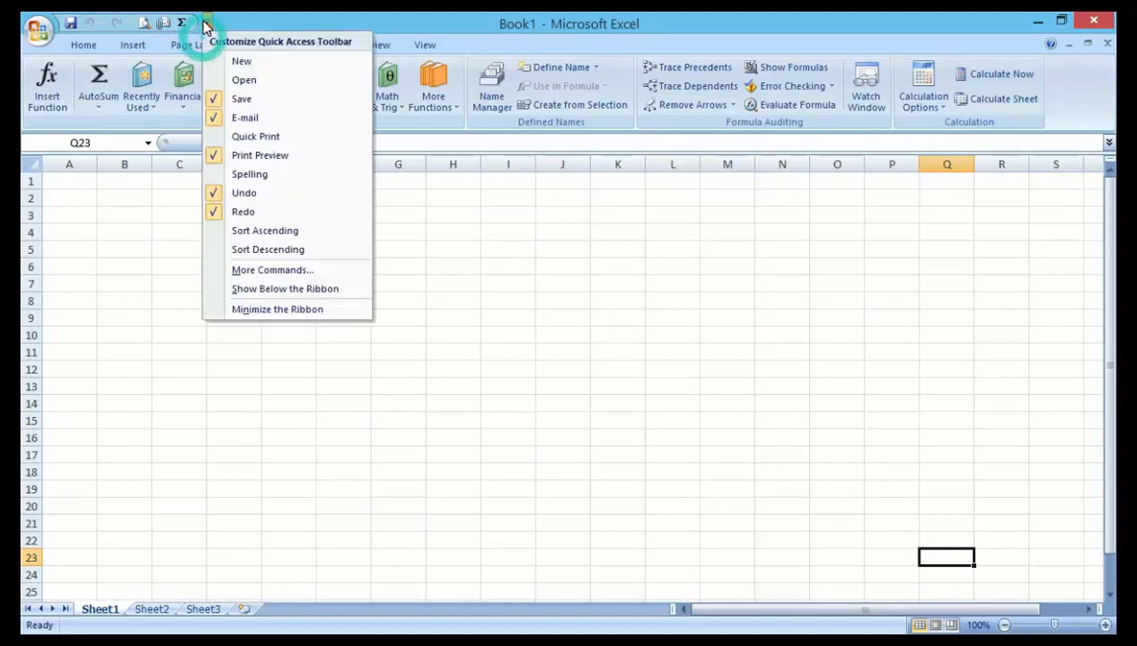
mouse_move(244, 118)
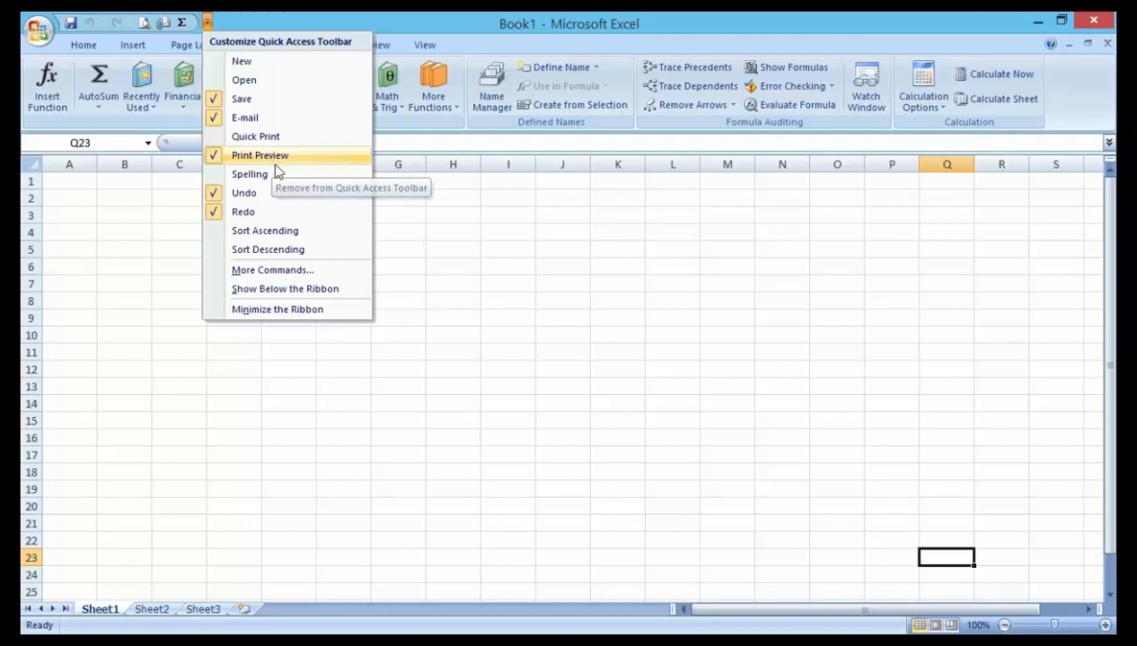
mouse_move(265, 212)
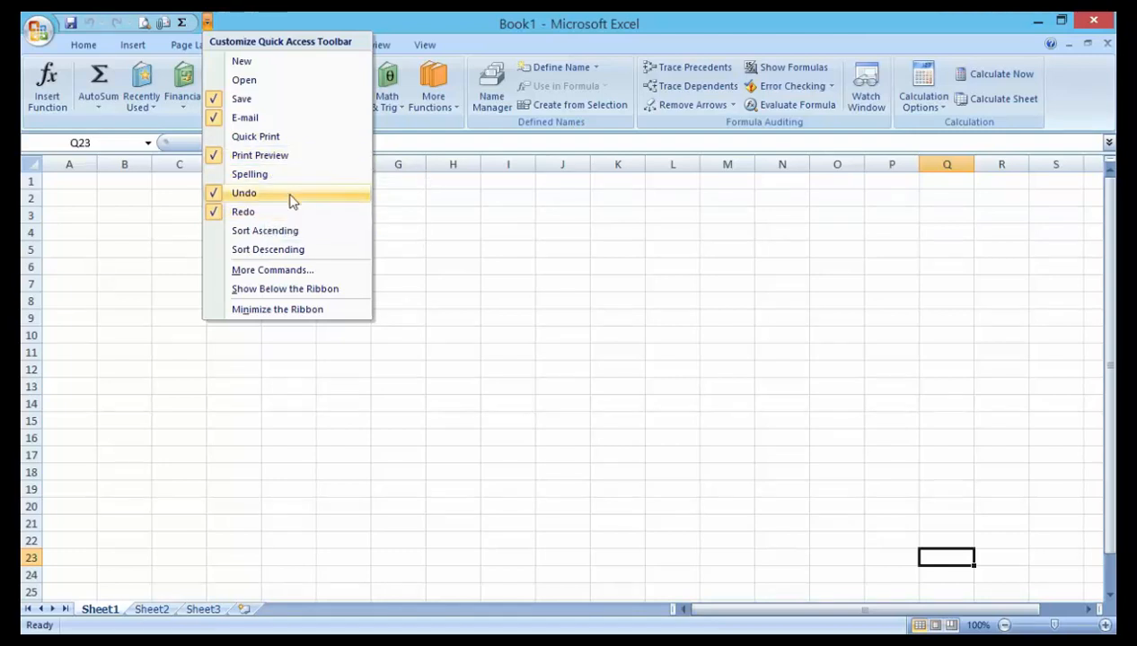
mouse_move(321, 149)
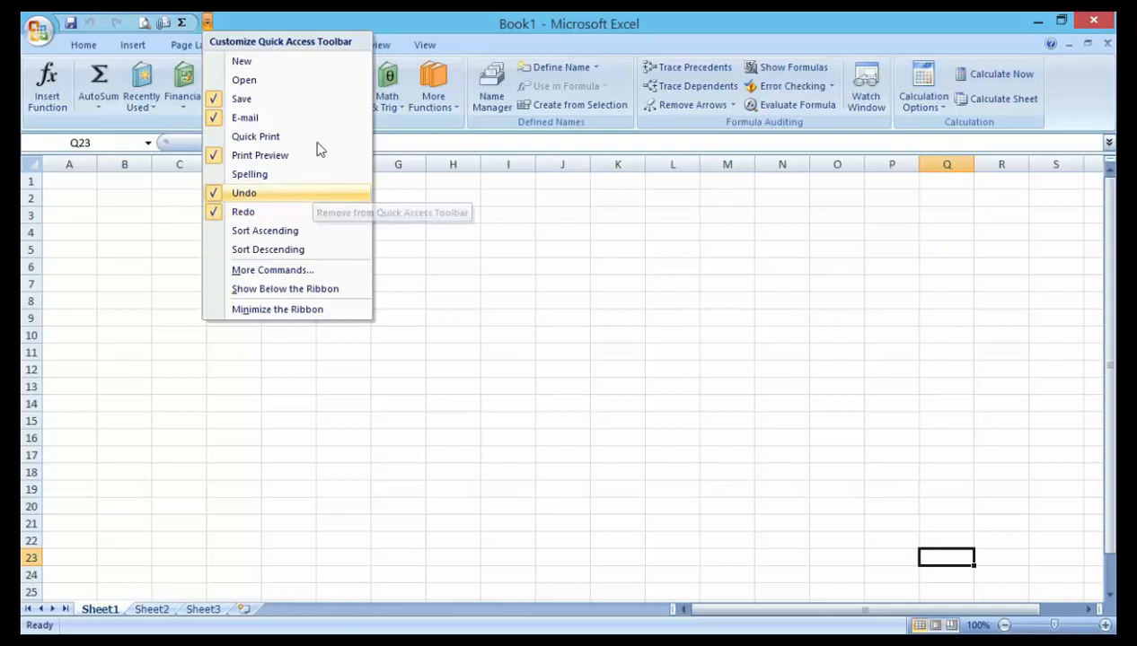
mouse_move(340, 260)
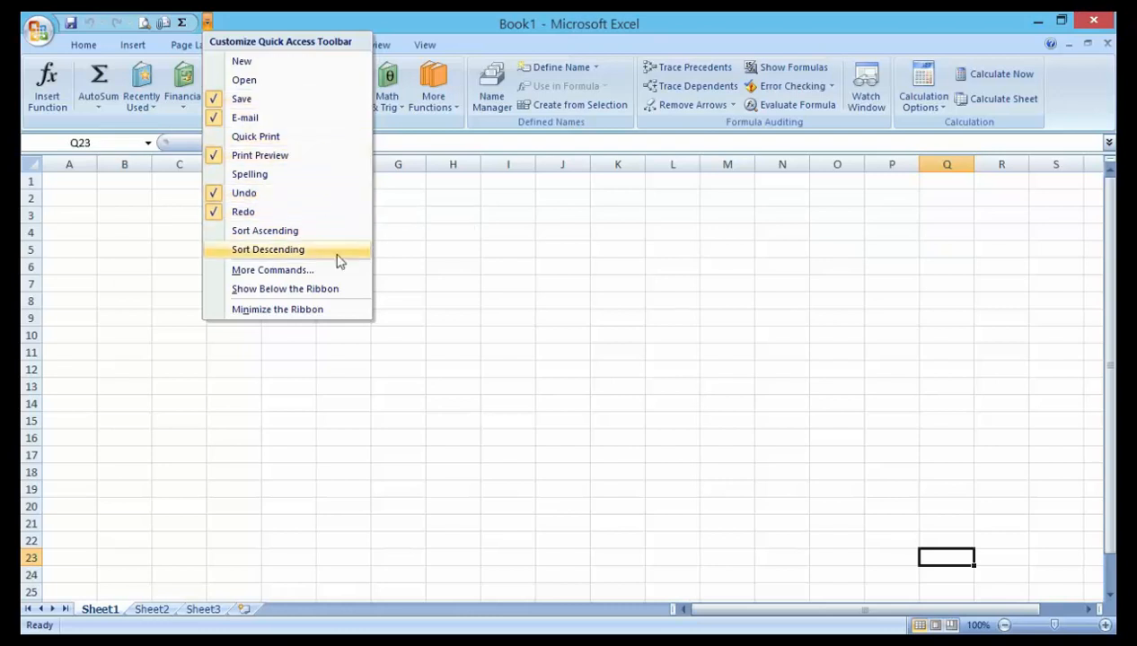
mouse_move(243, 192)
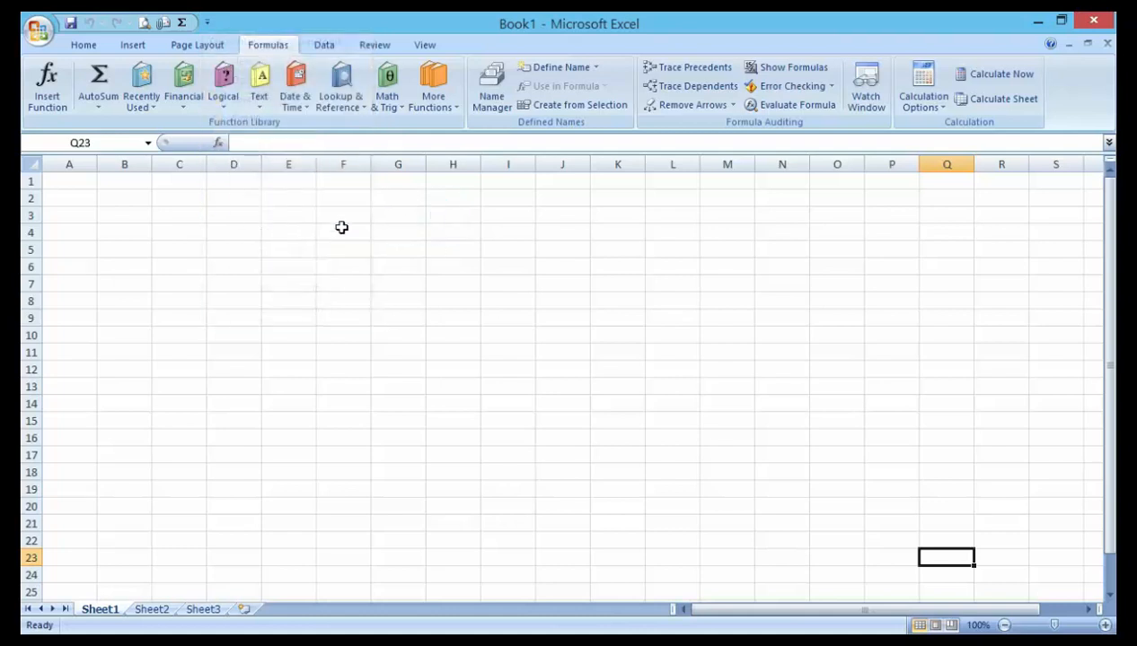
mouse_move(453, 242)
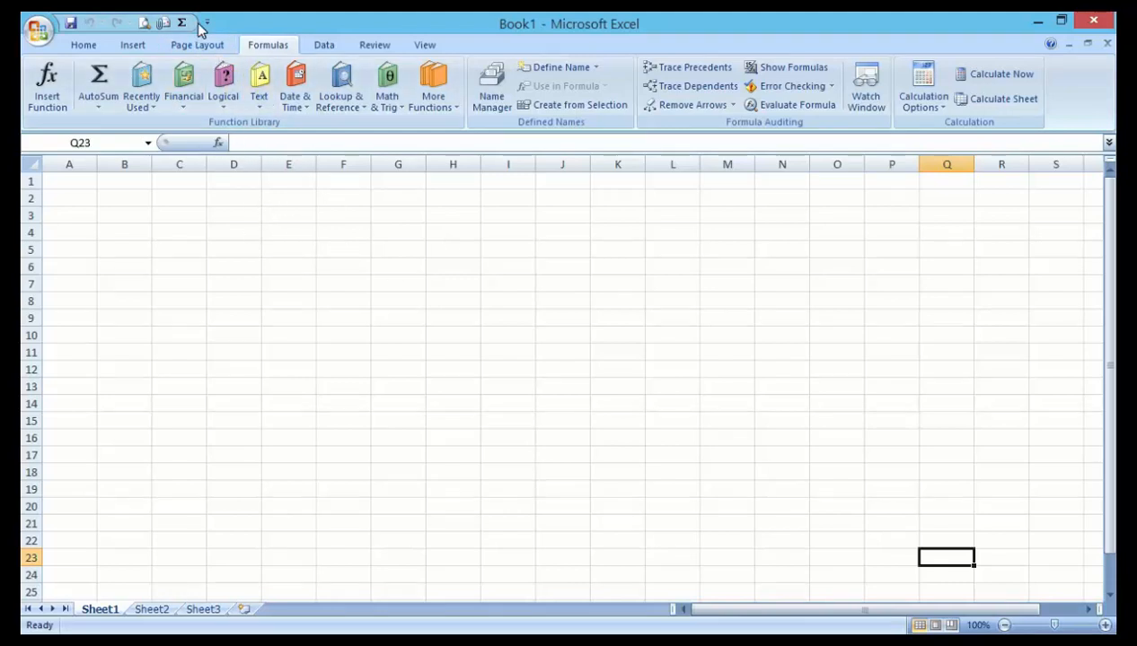
mouse_move(206, 23)
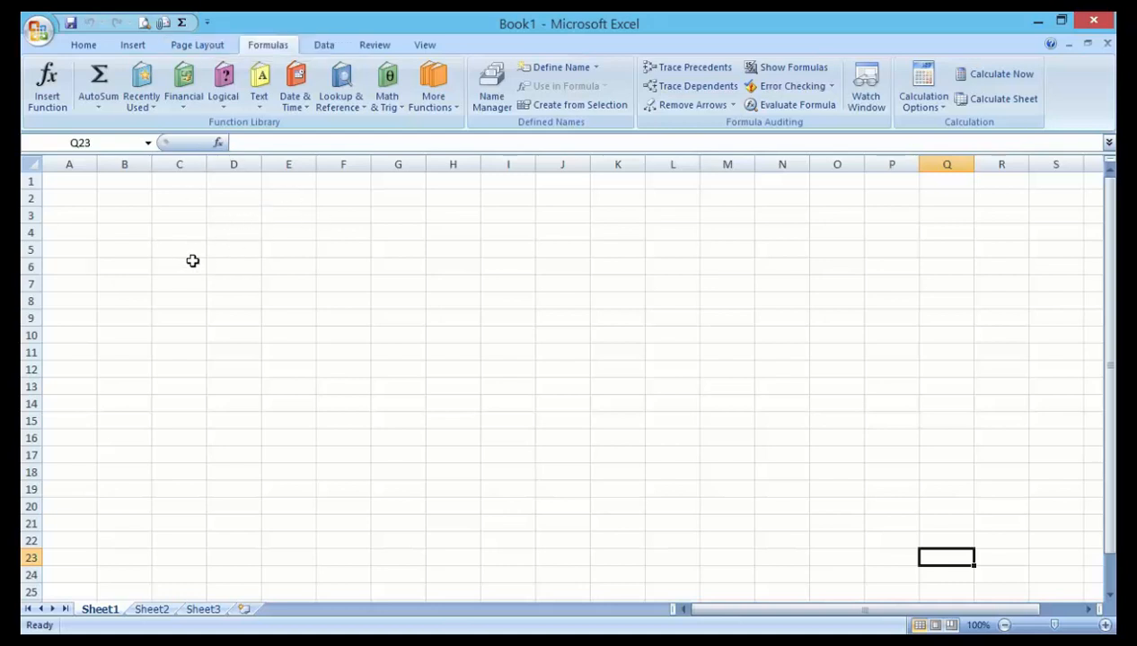
mouse_move(213, 285)
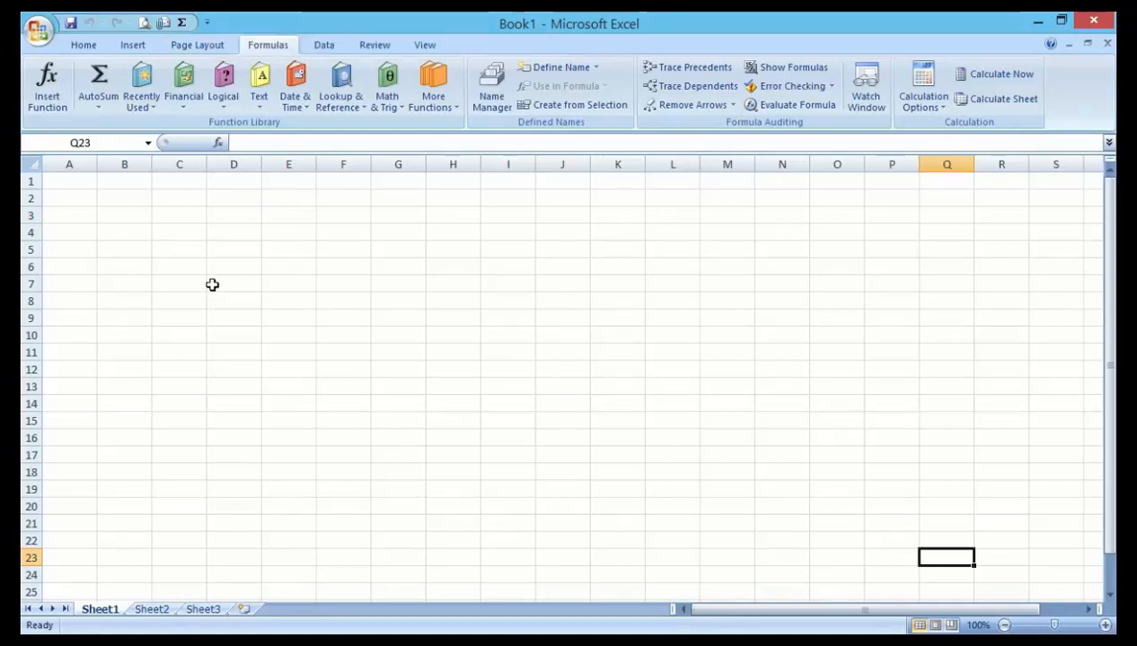
Step: Close the shortcut list, leaving Book1 blank with AutoSum off the toolbar
click(83, 44)
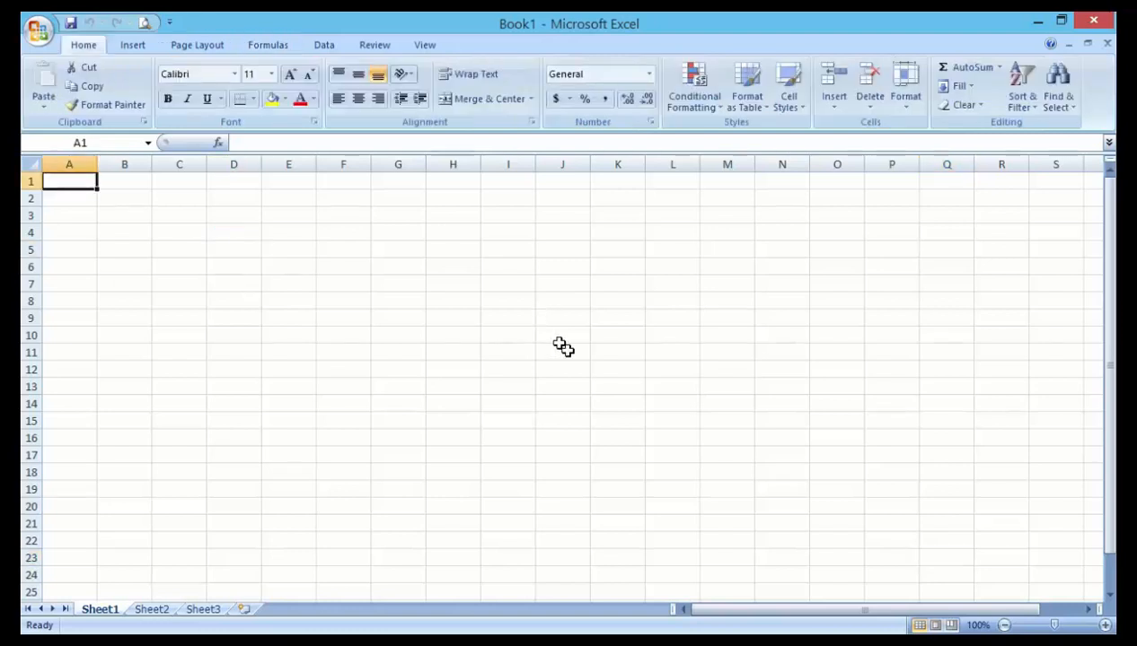
mouse_move(258, 292)
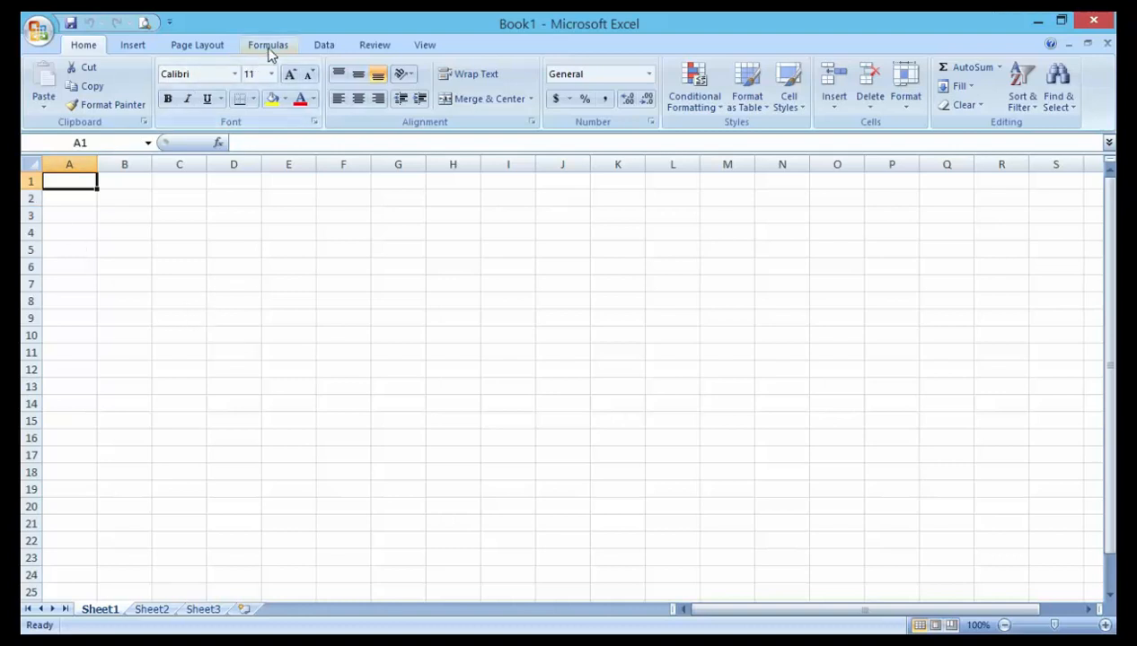
Step: Switch to the Formulas tab function library and select the AutoSum button
click(268, 44)
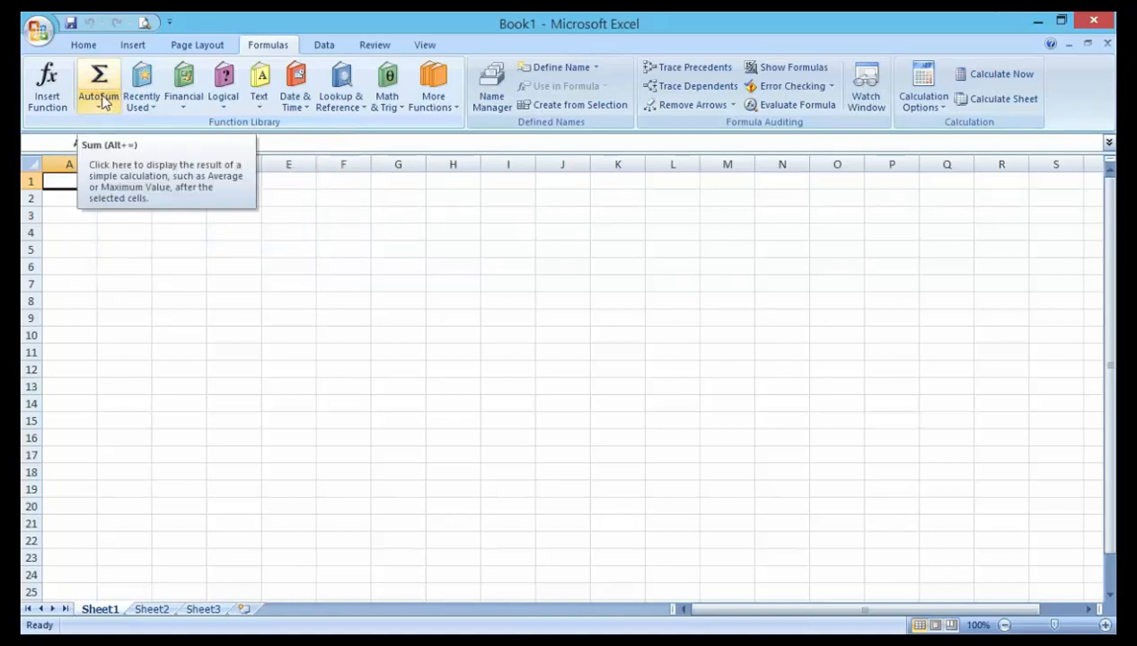
click(98, 80)
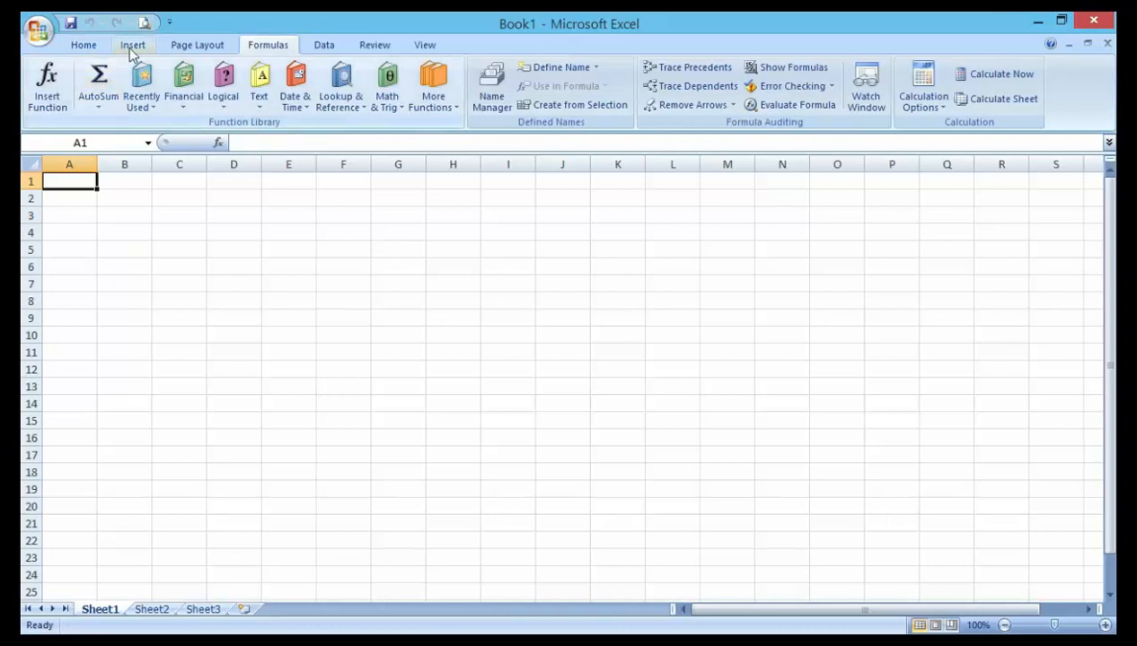
mouse_move(171, 22)
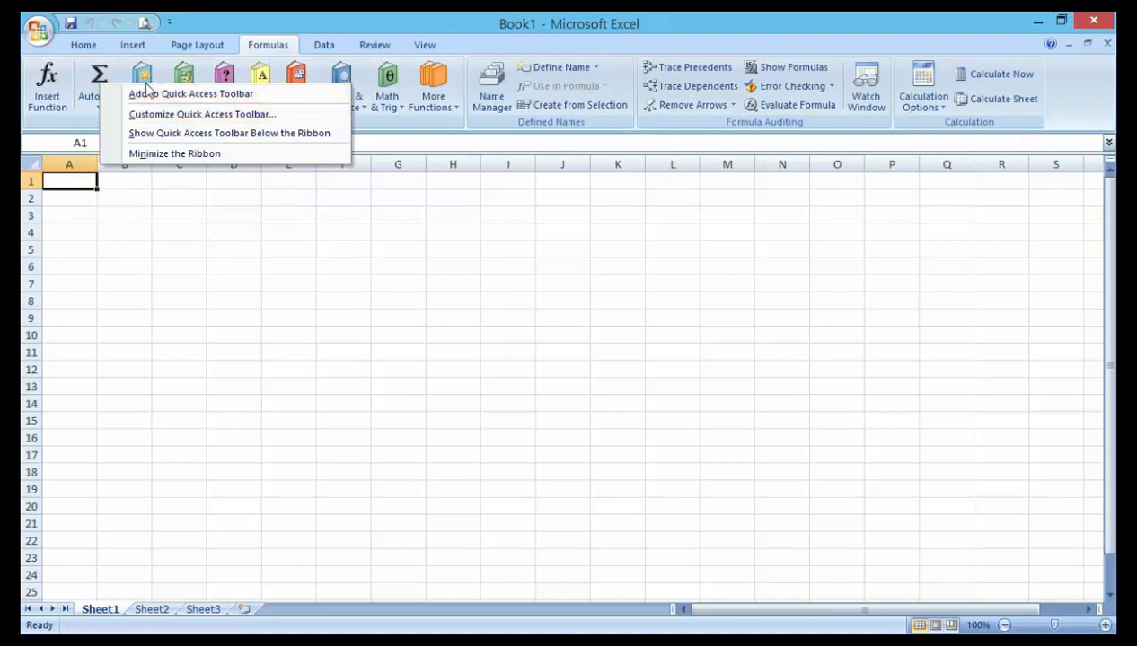
mouse_move(148, 133)
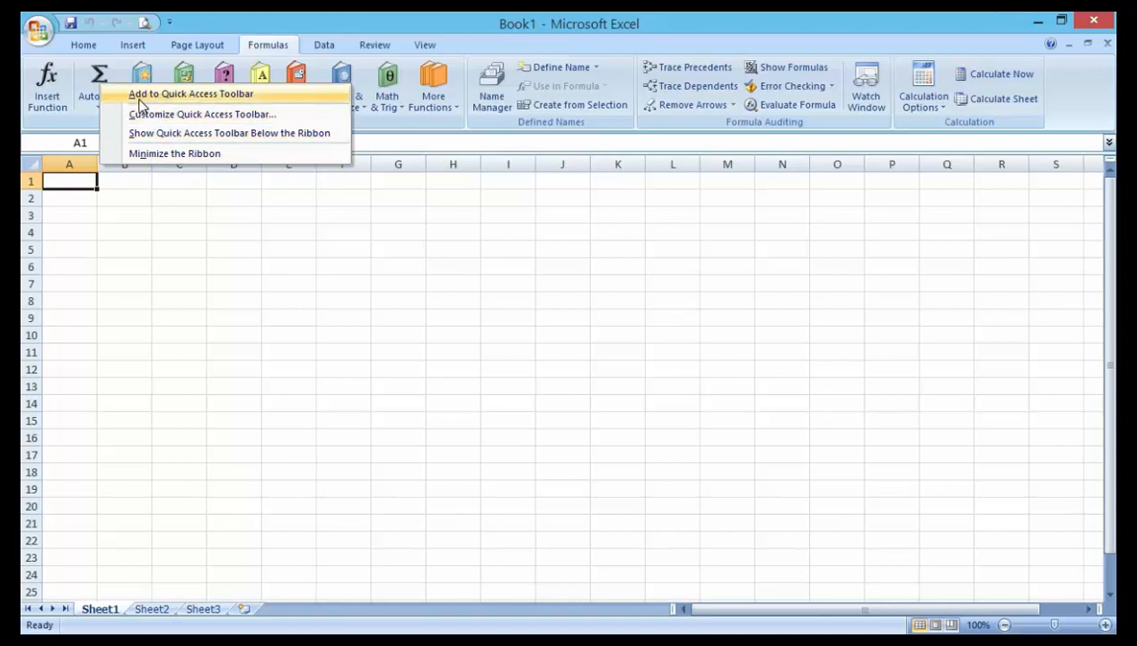
mouse_move(164, 98)
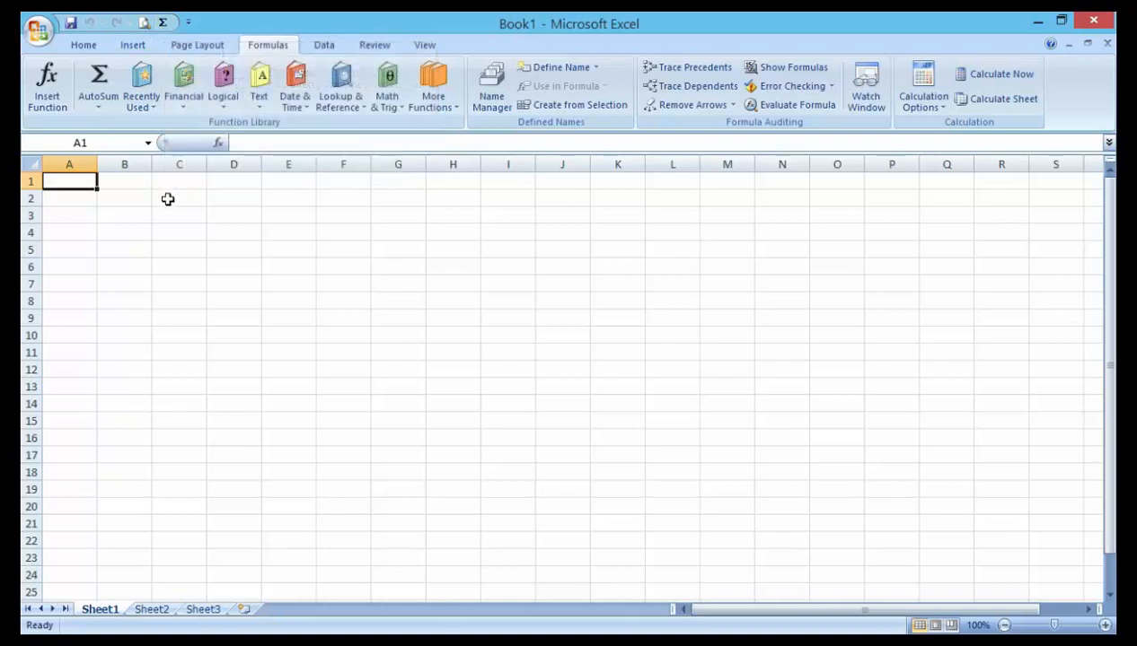
Step: Insert an unfinished =SUM() formula into cell C4 using AutoSum
click(179, 232)
text(=SUM())
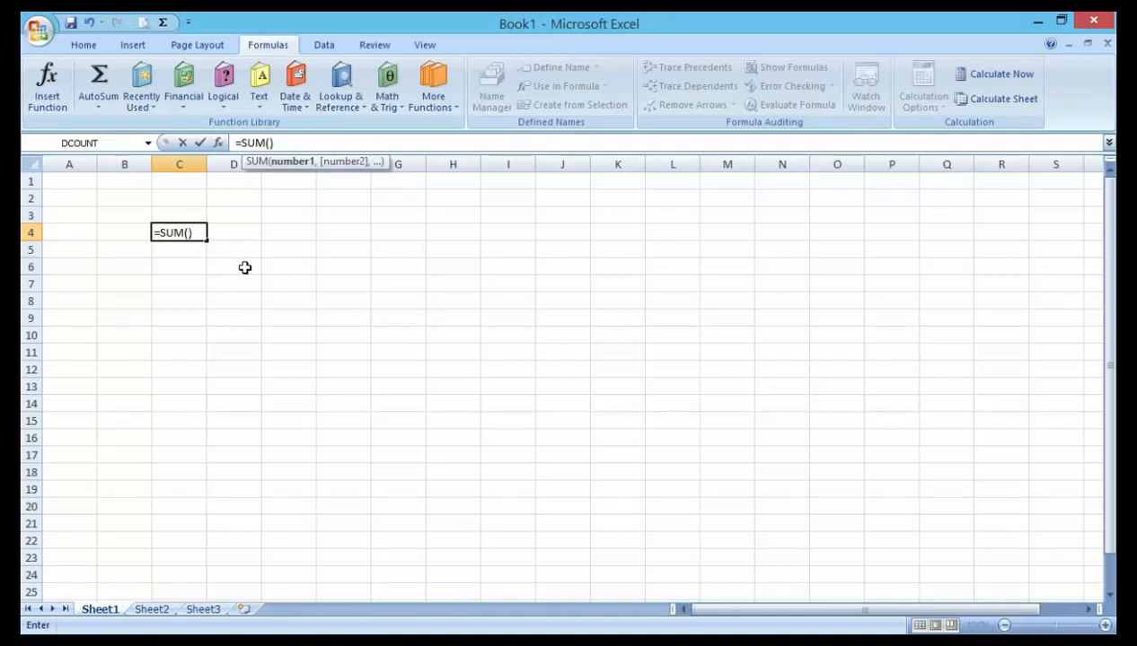
mouse_move(247, 271)
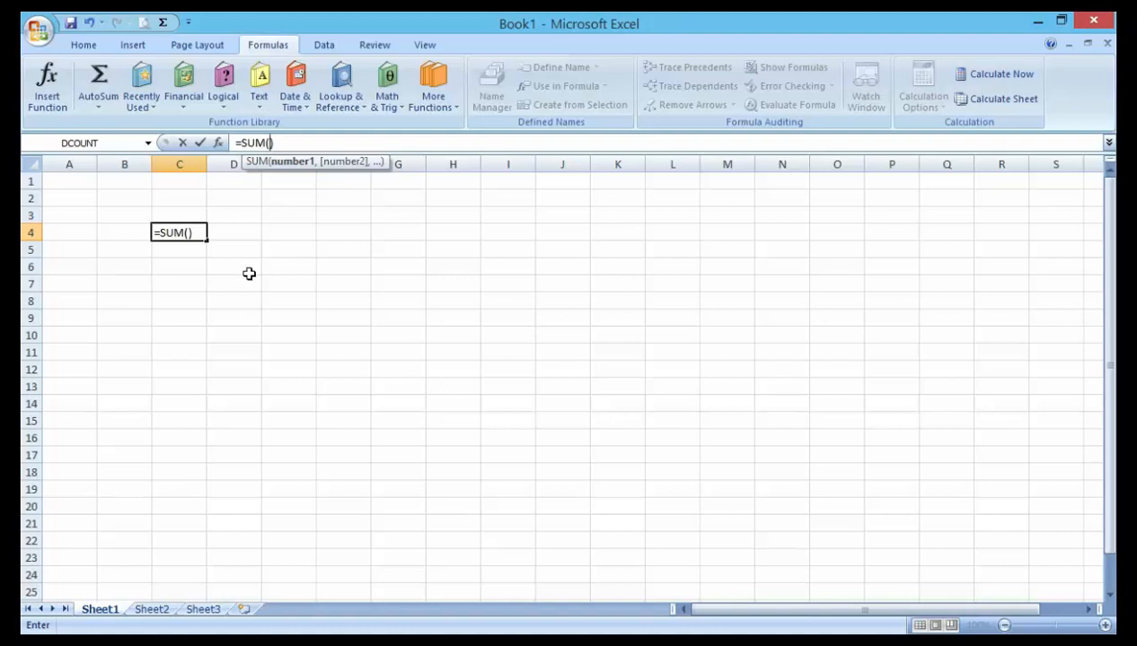
mouse_move(254, 299)
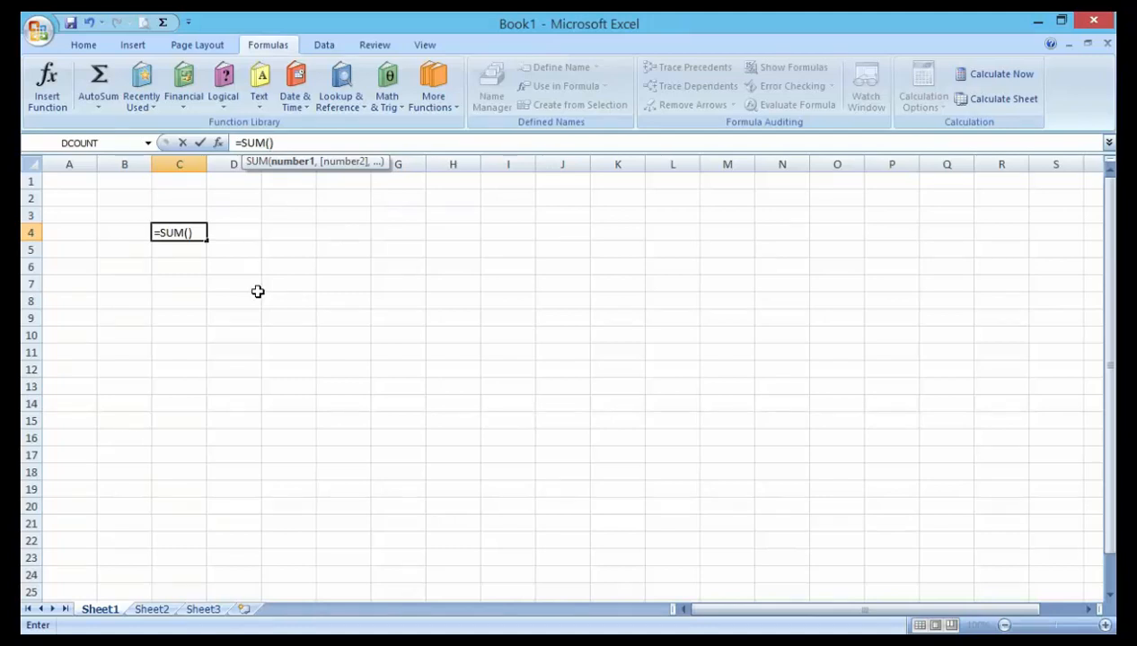
mouse_move(222, 294)
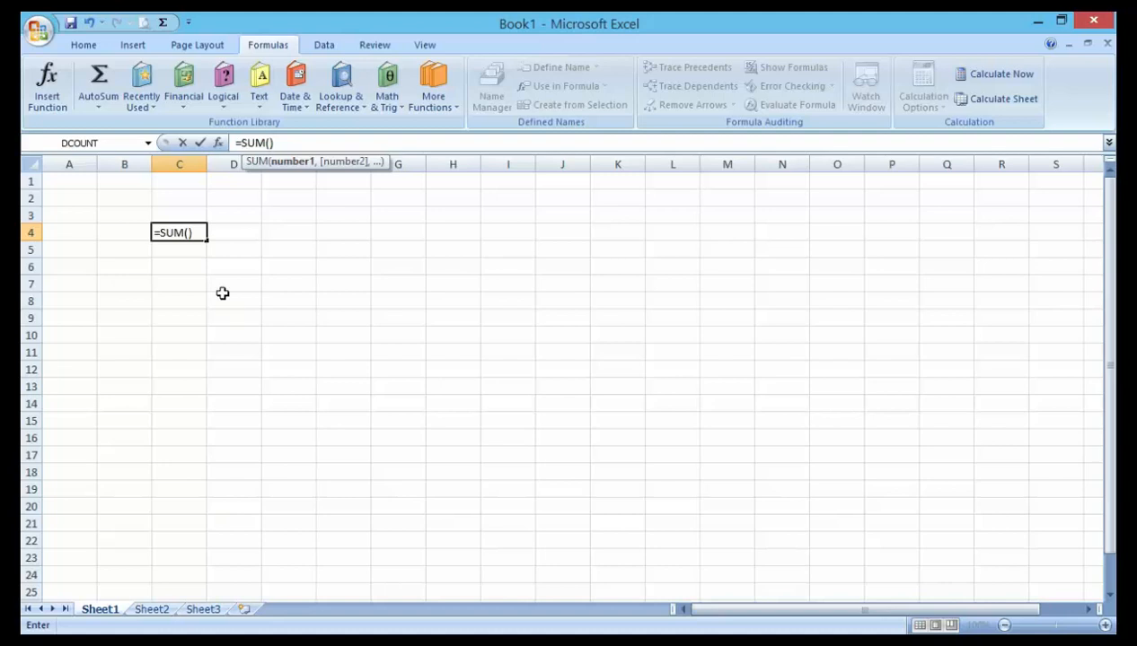
mouse_move(265, 252)
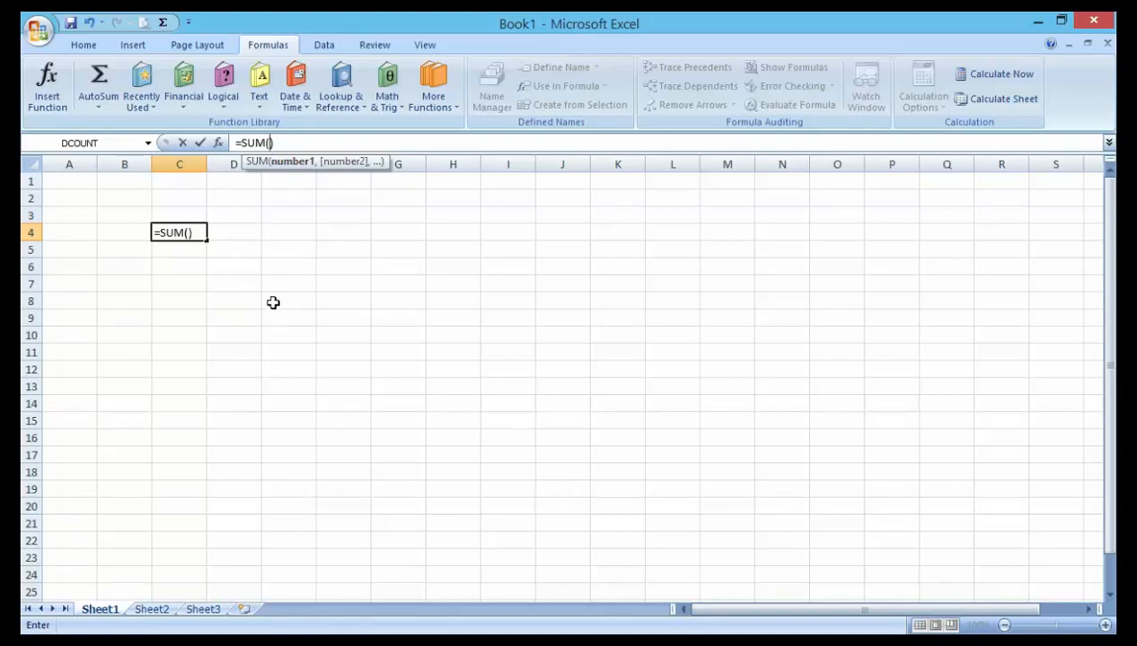
mouse_move(279, 297)
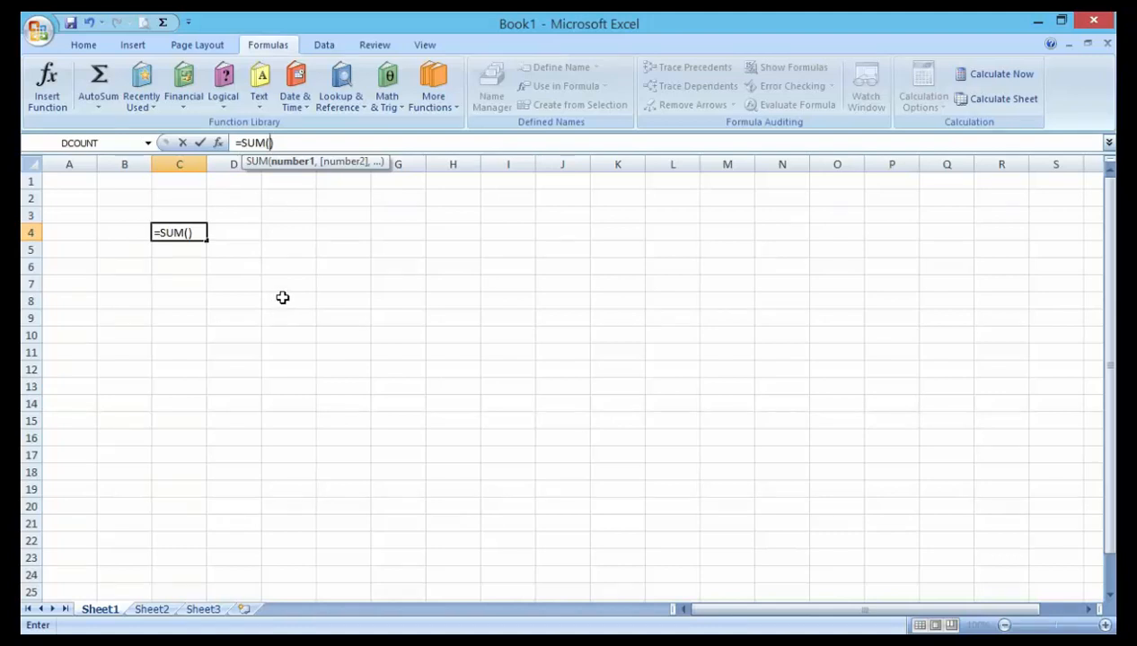
mouse_move(286, 304)
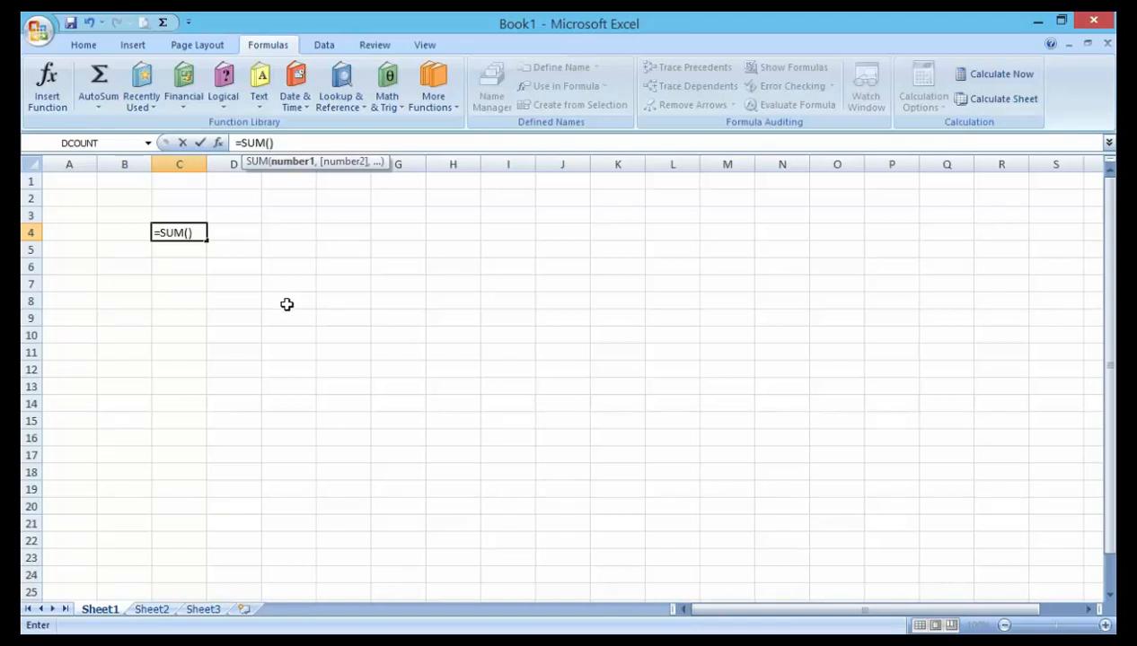
mouse_move(166, 193)
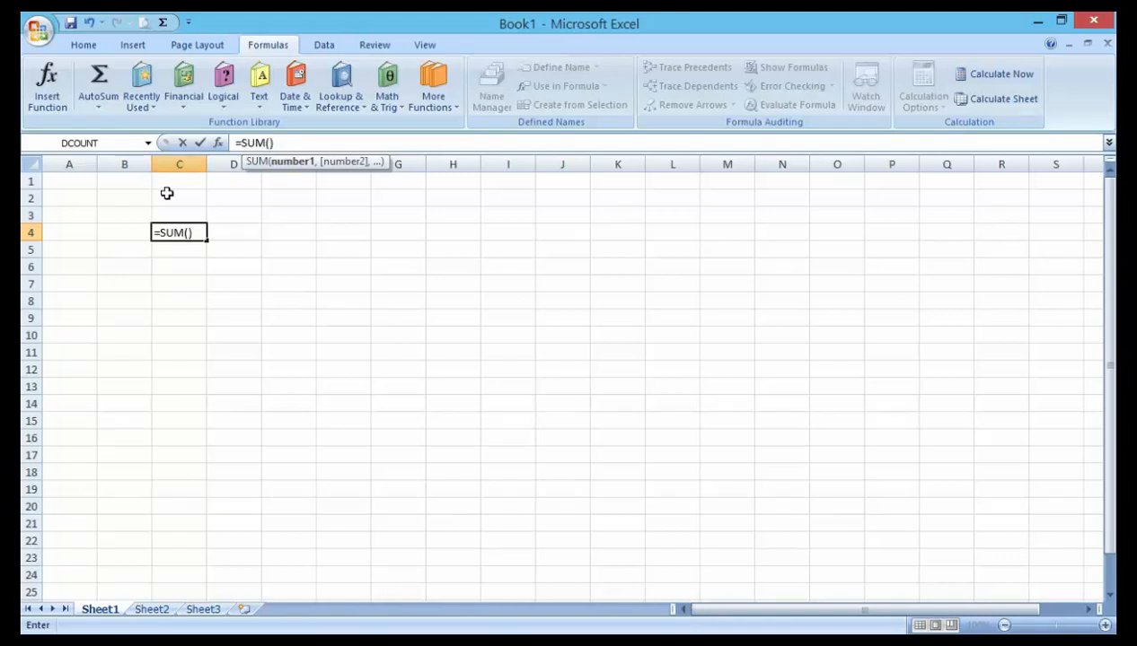
mouse_move(251, 240)
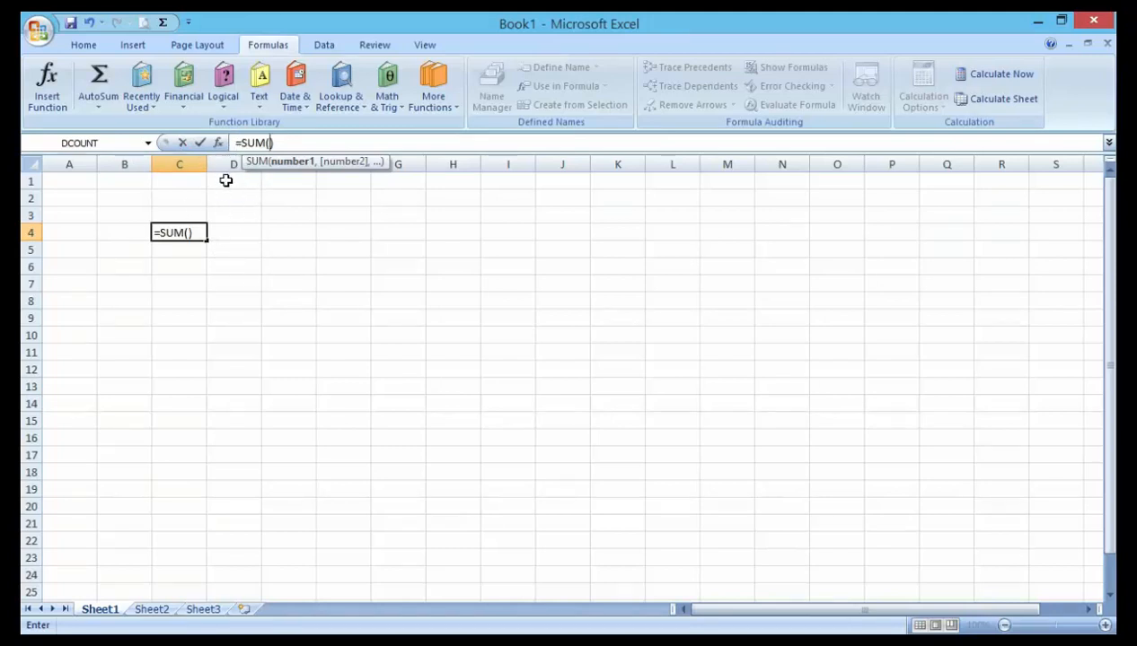
mouse_move(230, 191)
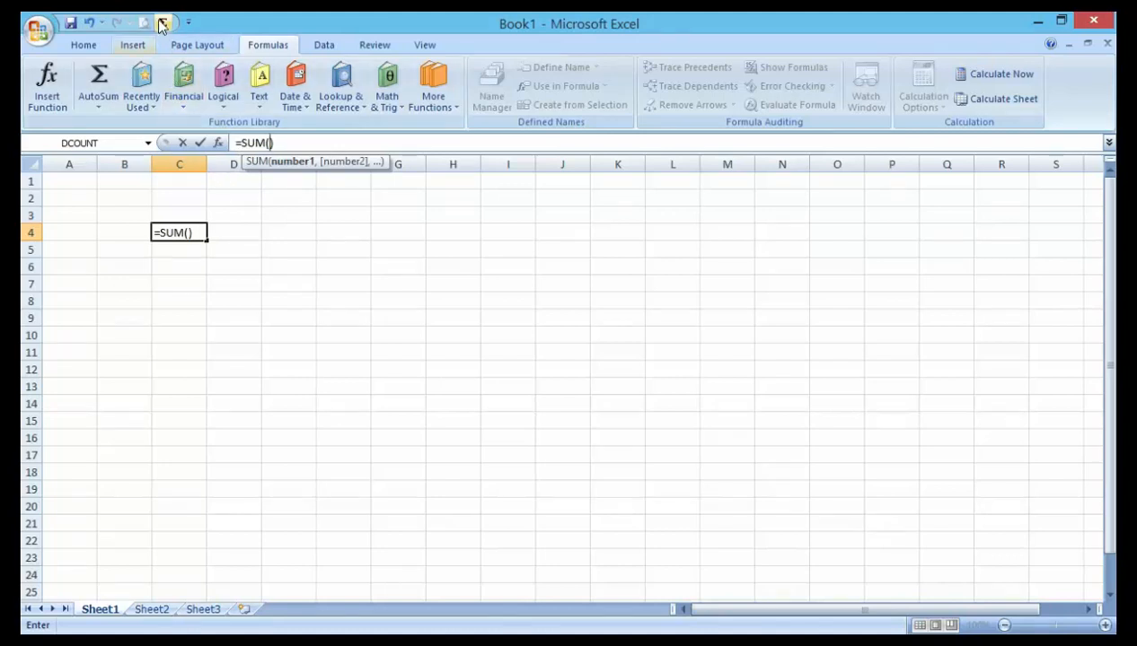
click(189, 22)
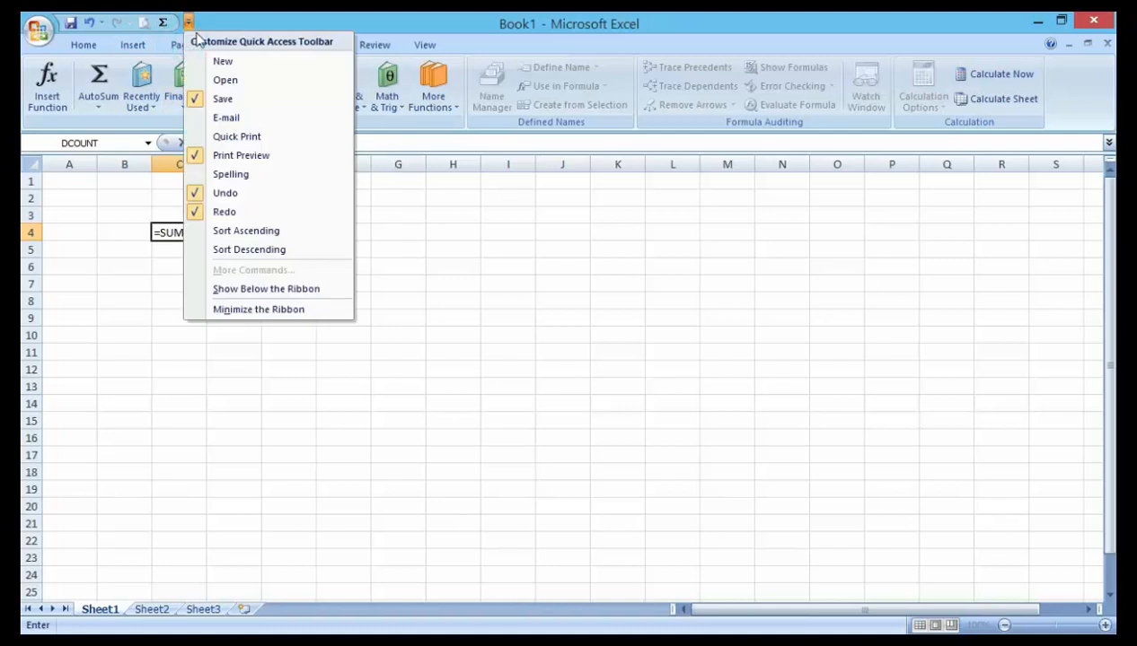
mouse_move(223, 99)
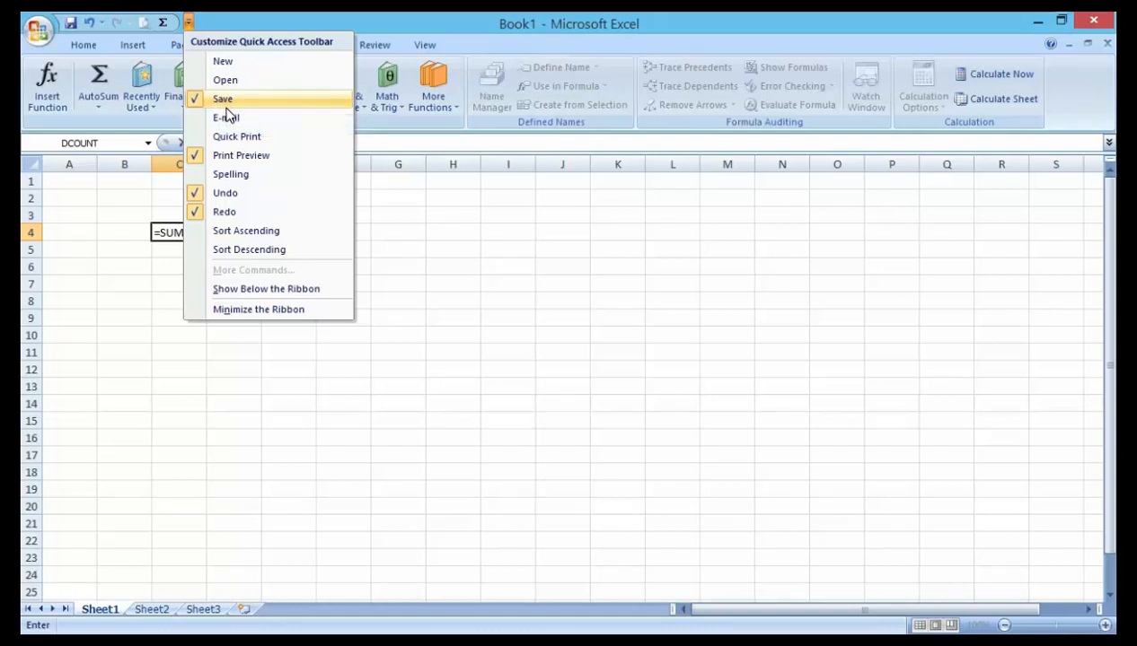
mouse_move(225, 118)
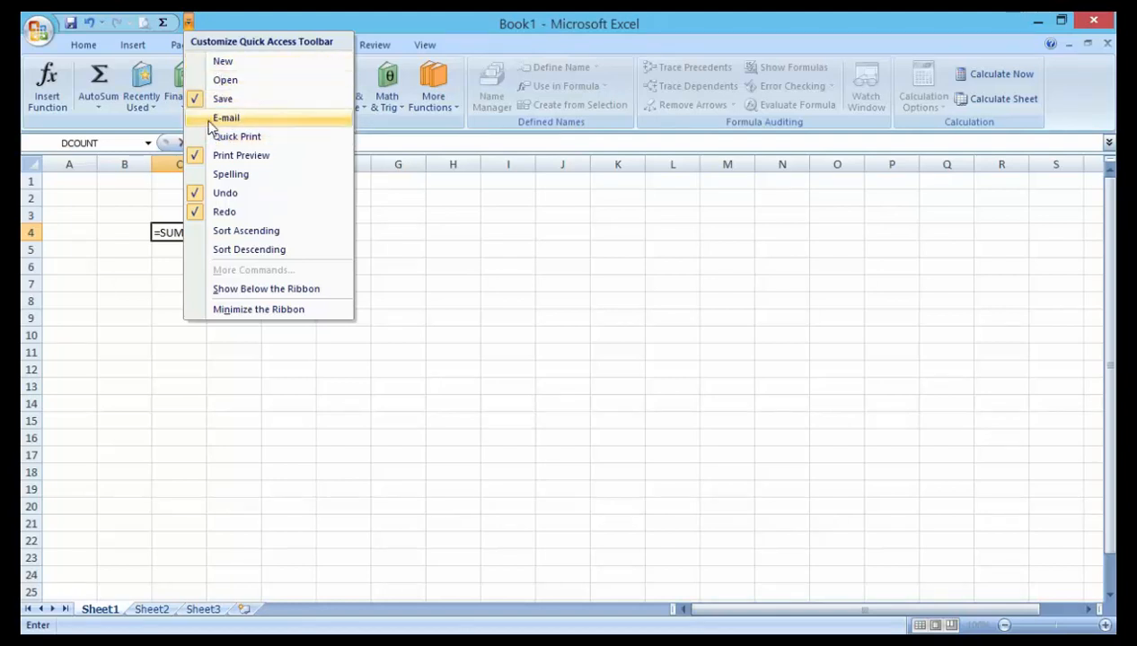
mouse_move(236, 135)
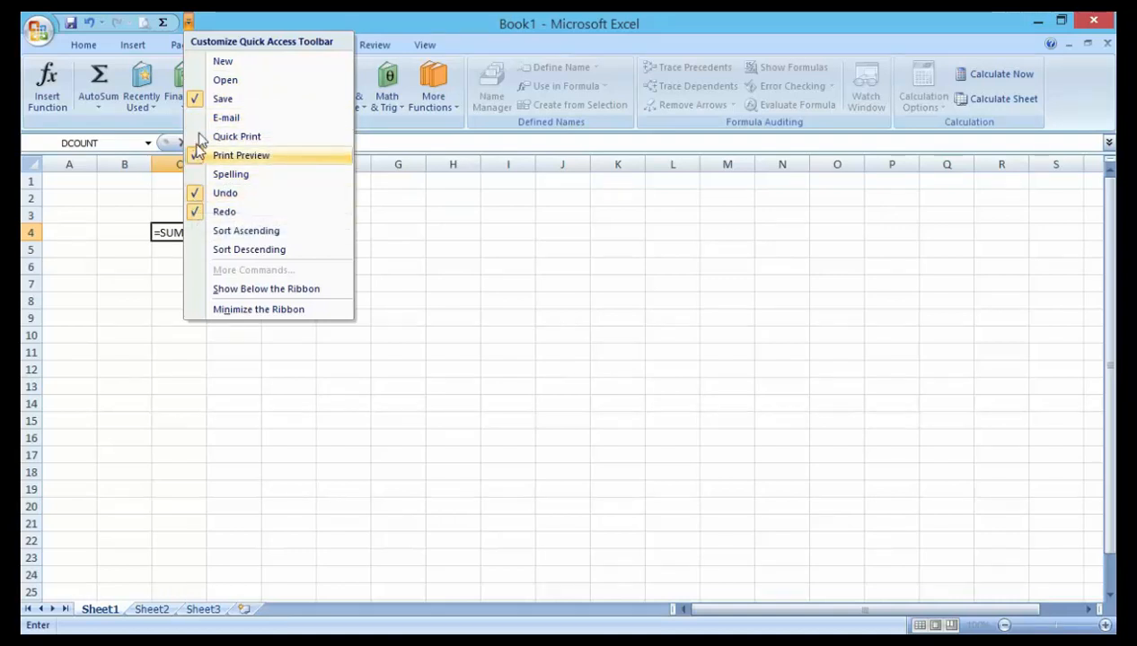
mouse_move(218, 163)
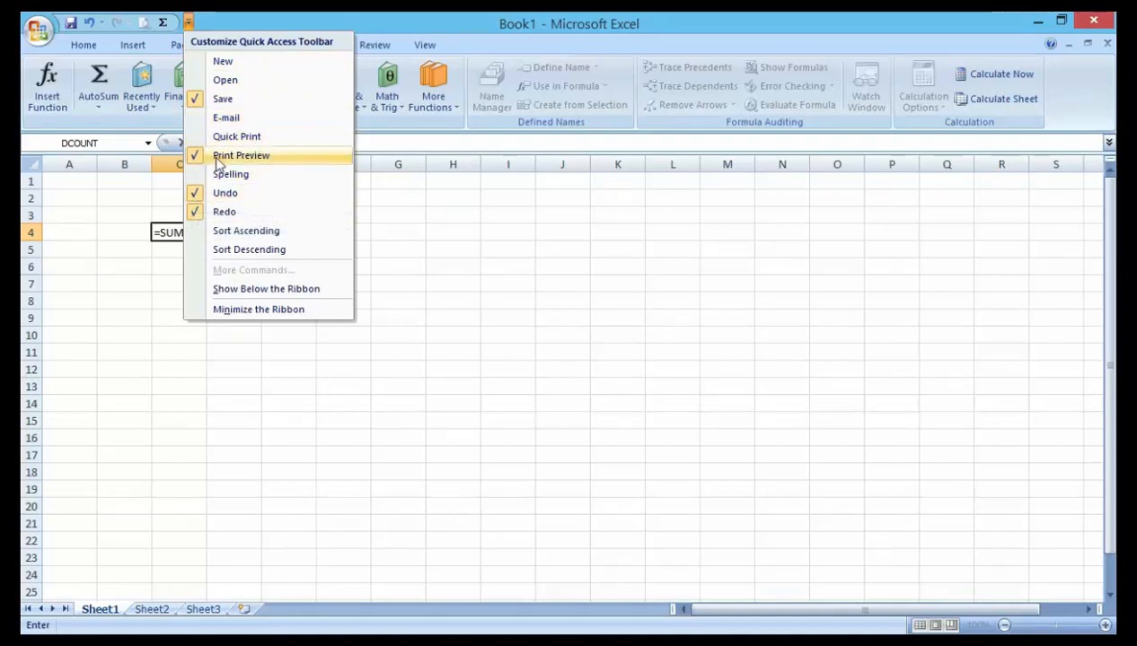
mouse_move(225, 212)
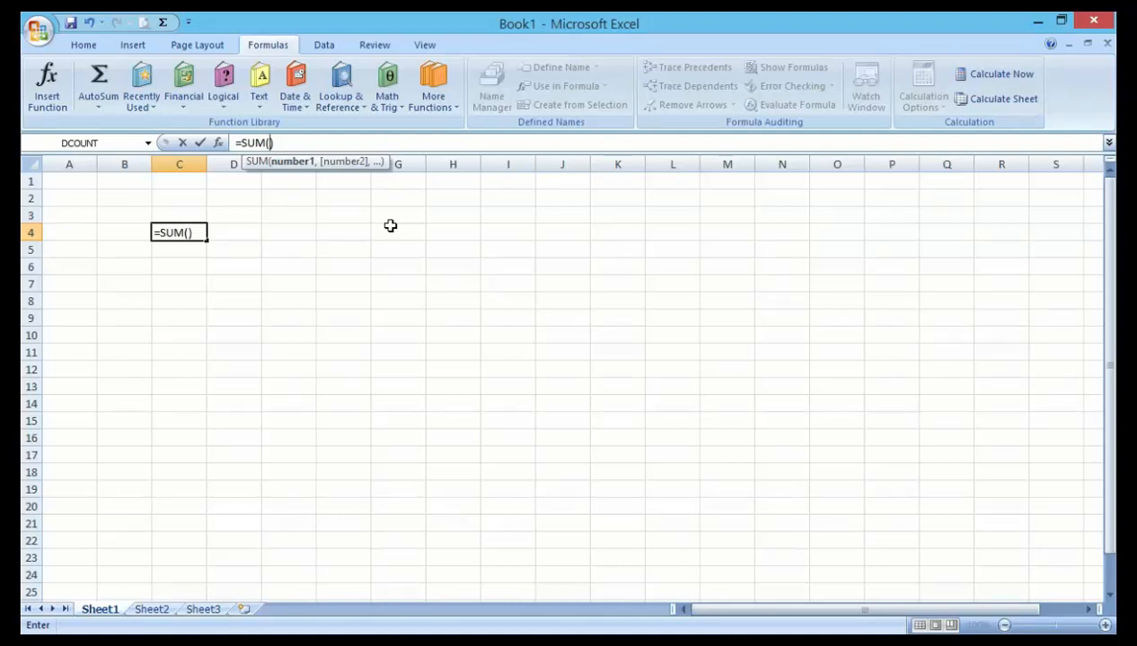
mouse_move(330, 247)
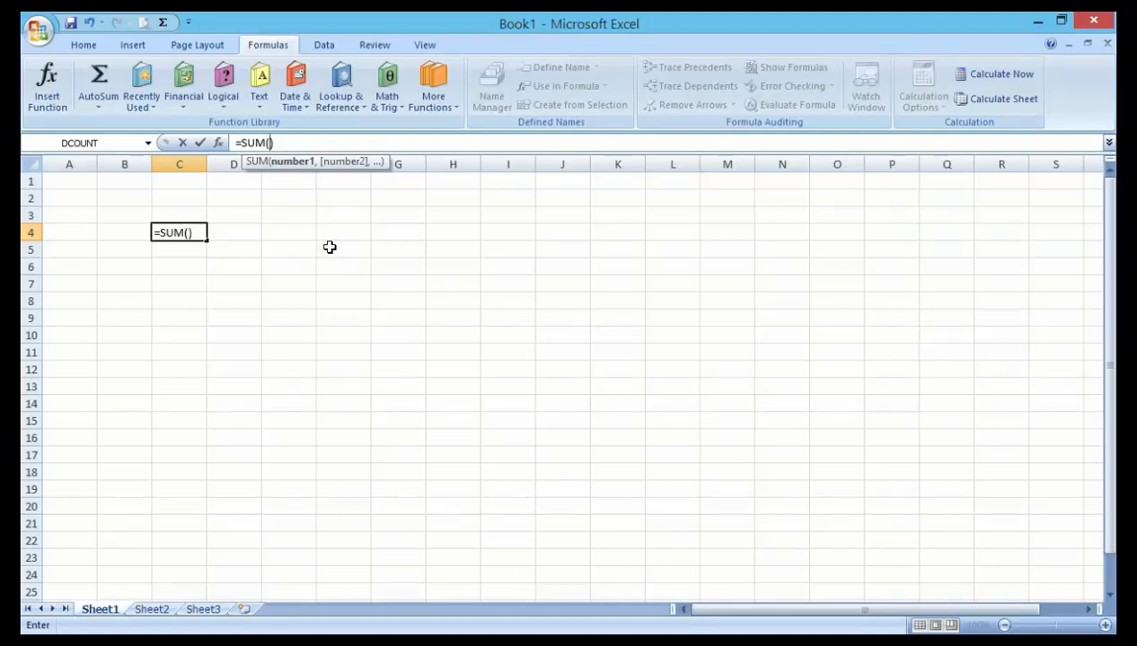